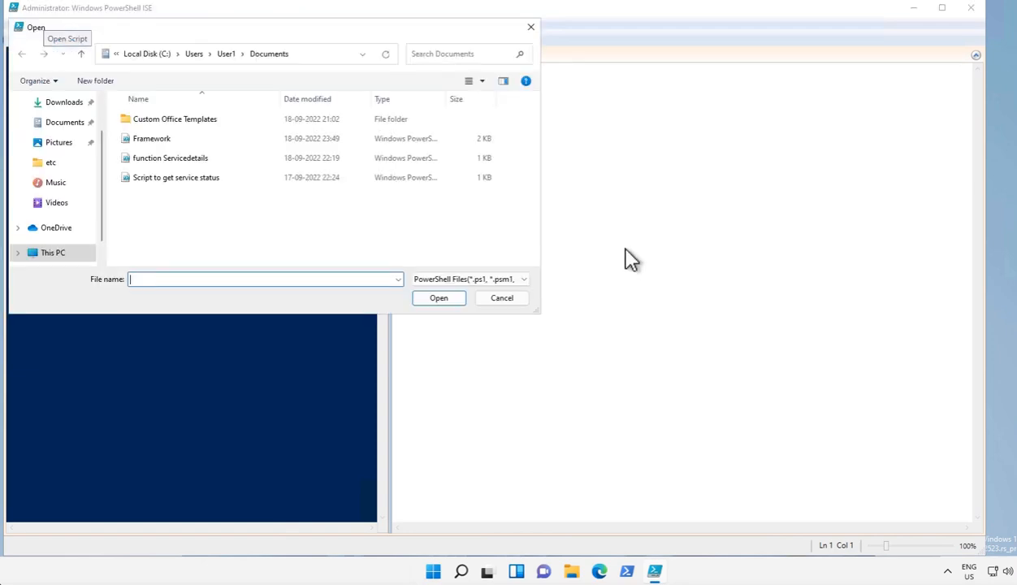
- Open Framework.ps1 from the Documents folder in the script editor
double_click(151, 138)
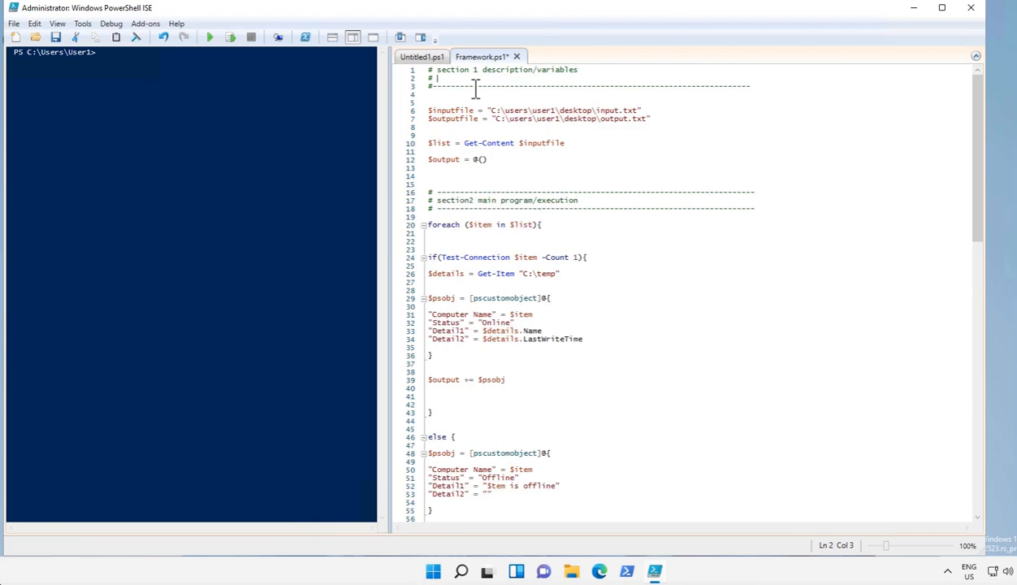
- Add '# script is for' and '# how to use script' comment lines to section 1's header
text(script is for)
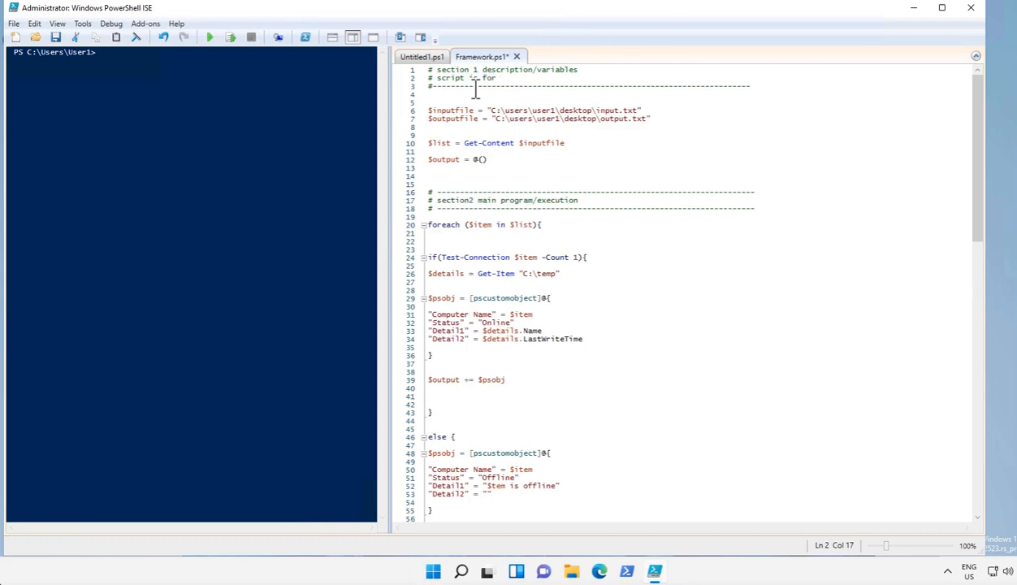
key(Enter)
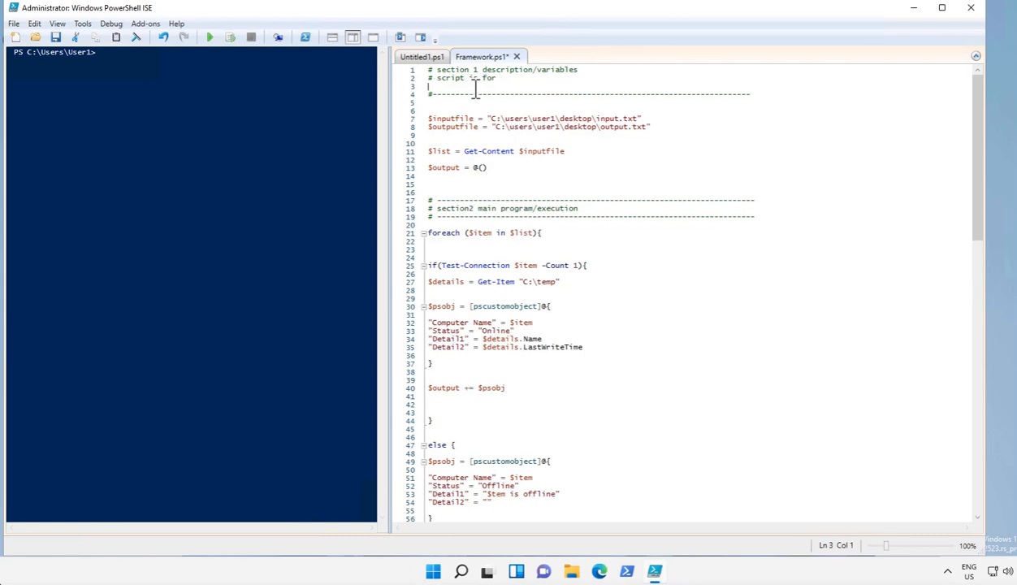
text(# how to use)
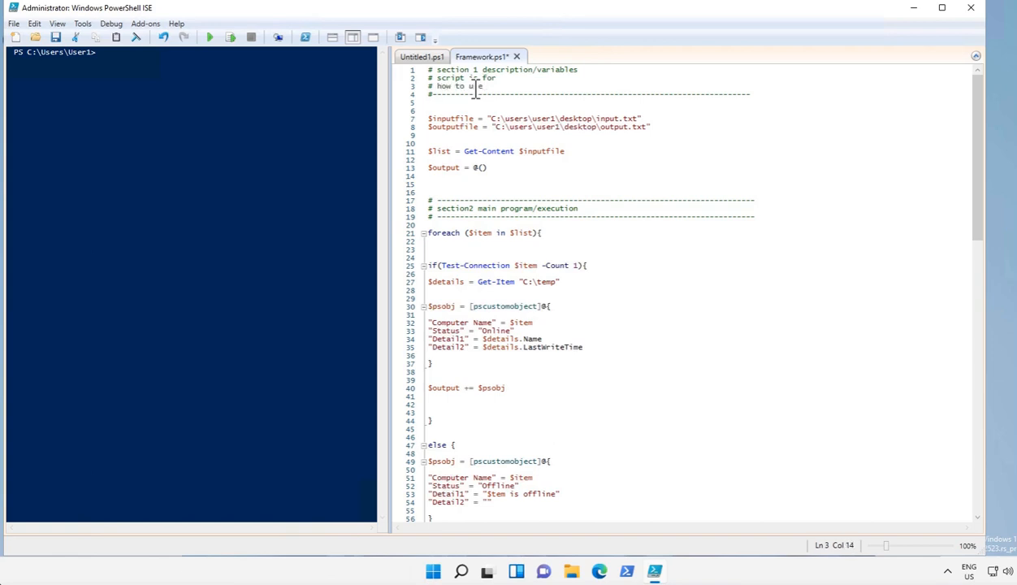
text(script)
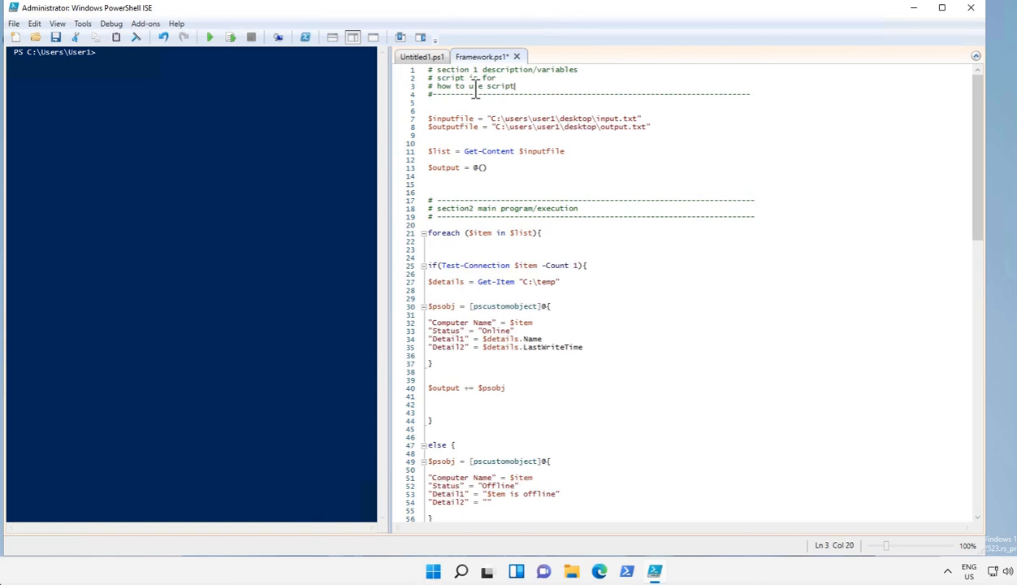
click(440, 86)
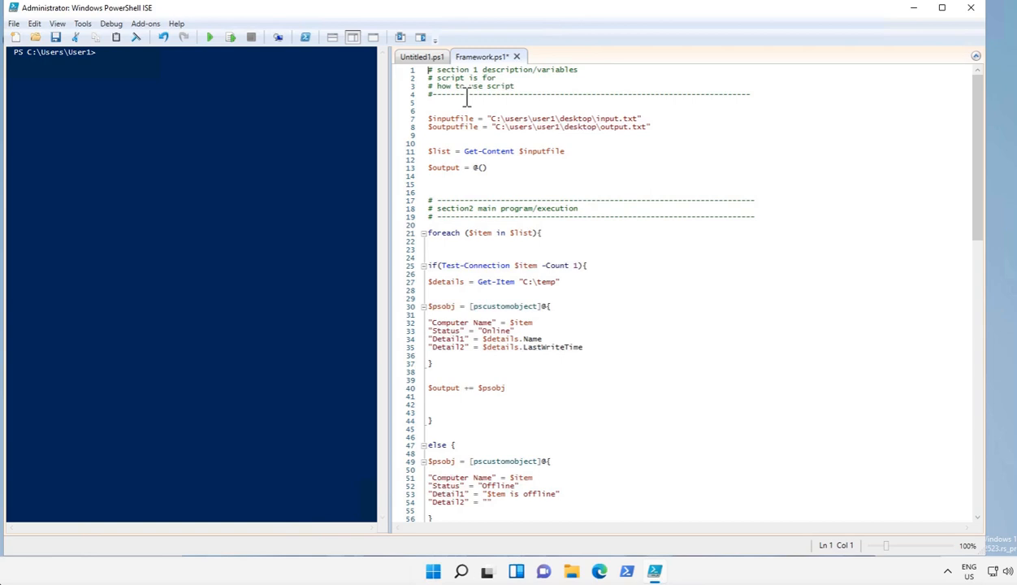
- Close section 1's dashed header with #> and remove the # marks inside it
click(749, 95)
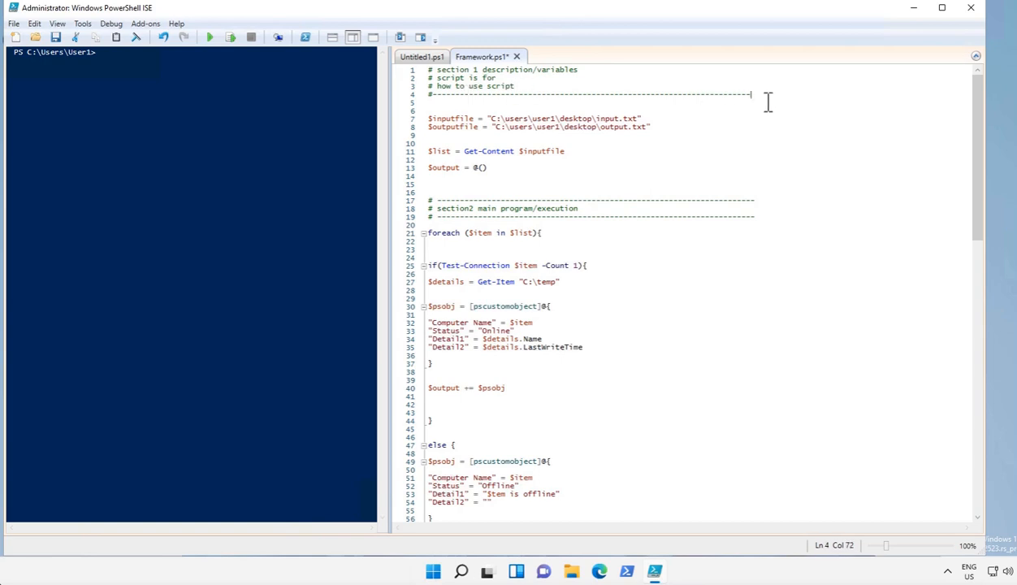
text(#>)
click(503, 69)
text(<)
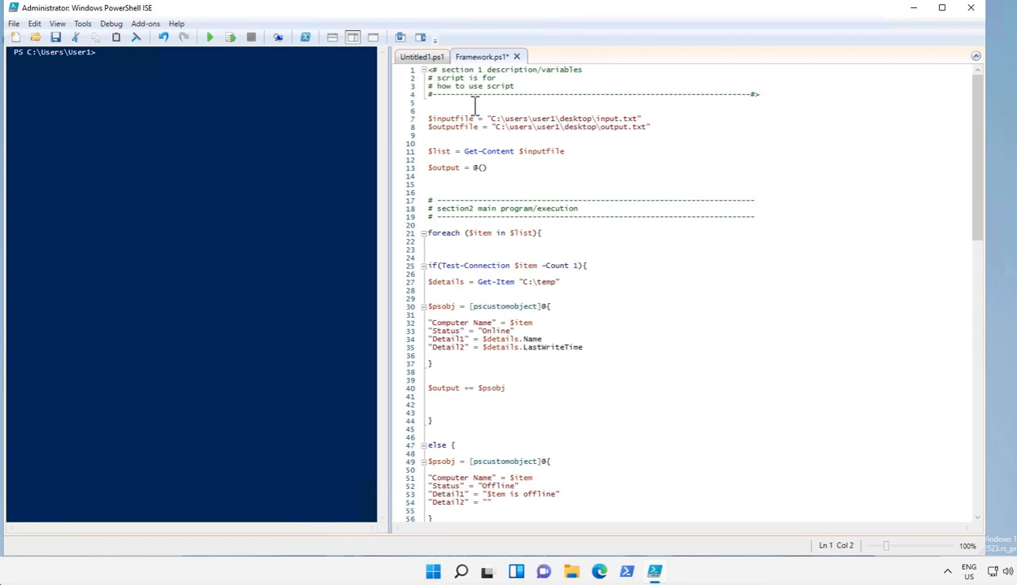
click(442, 94)
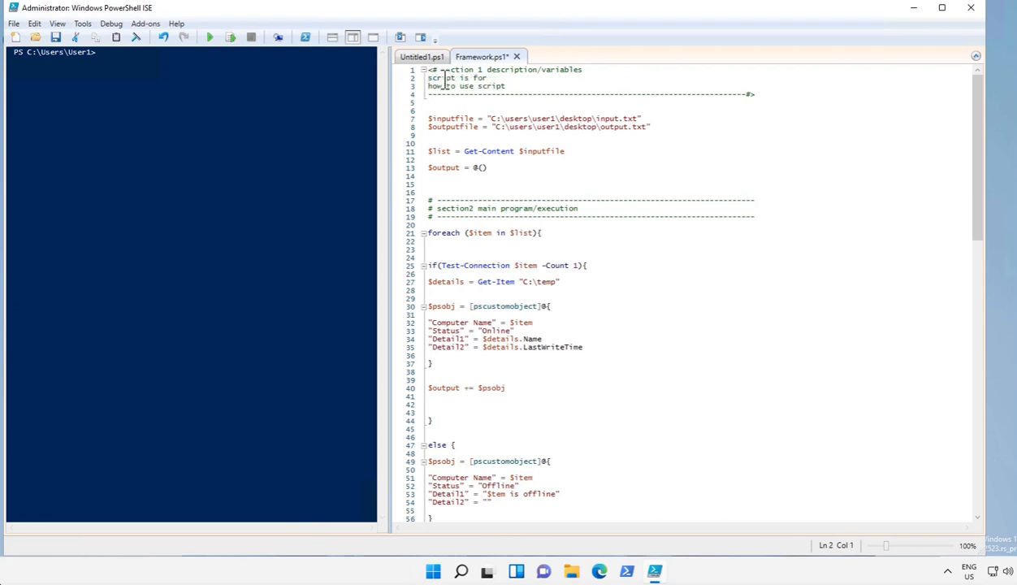
click(505, 86)
text(#>)
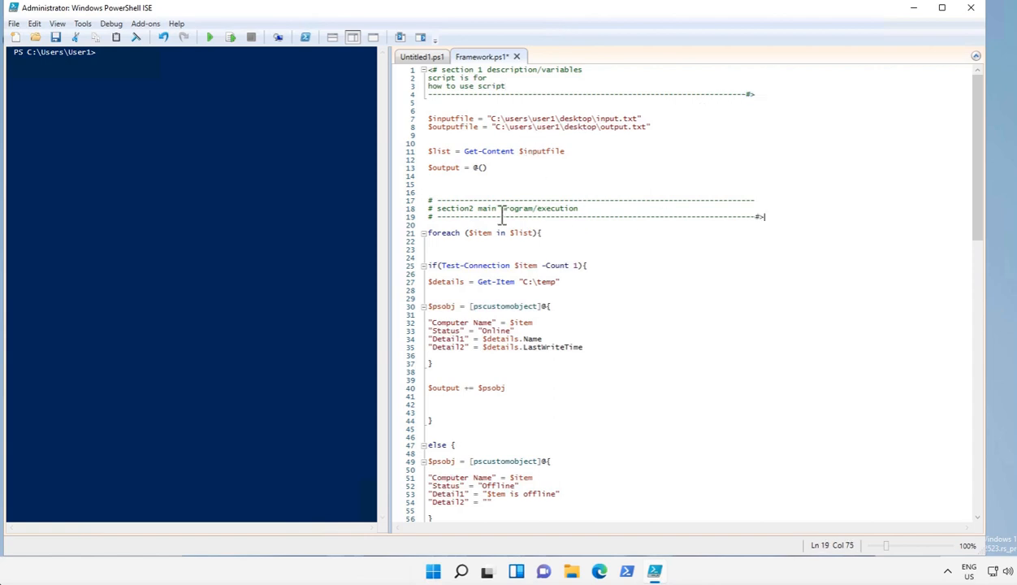
mouse_move(983, 228)
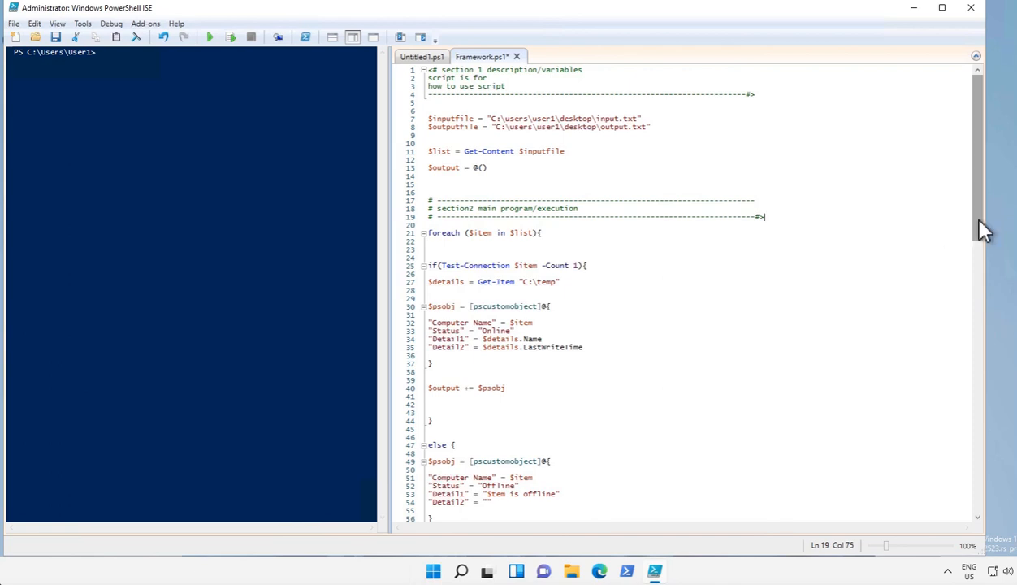
- Open section 2's dashed header with <# so it becomes a block comment
scroll(down, 3)
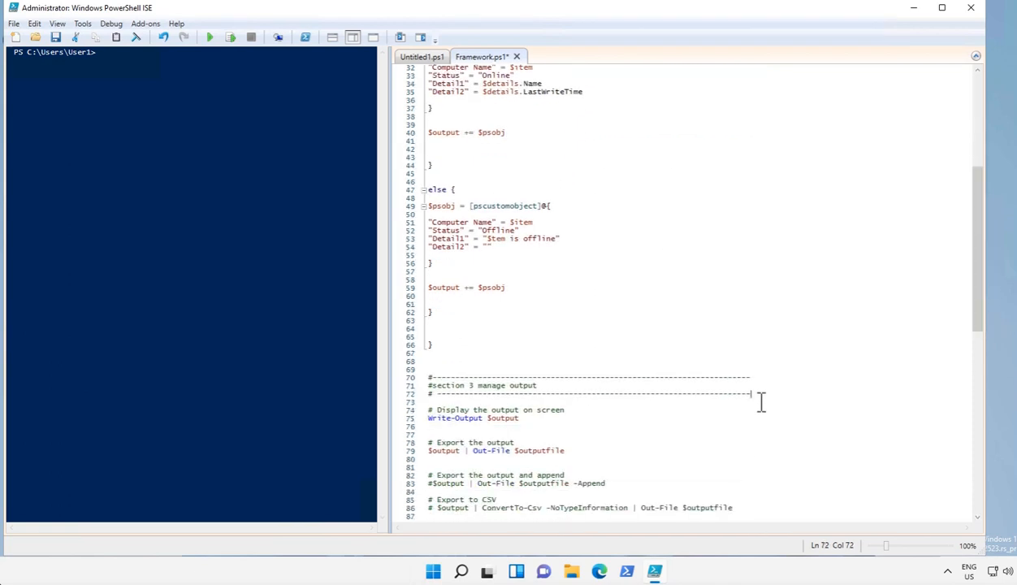
scroll(up, 3)
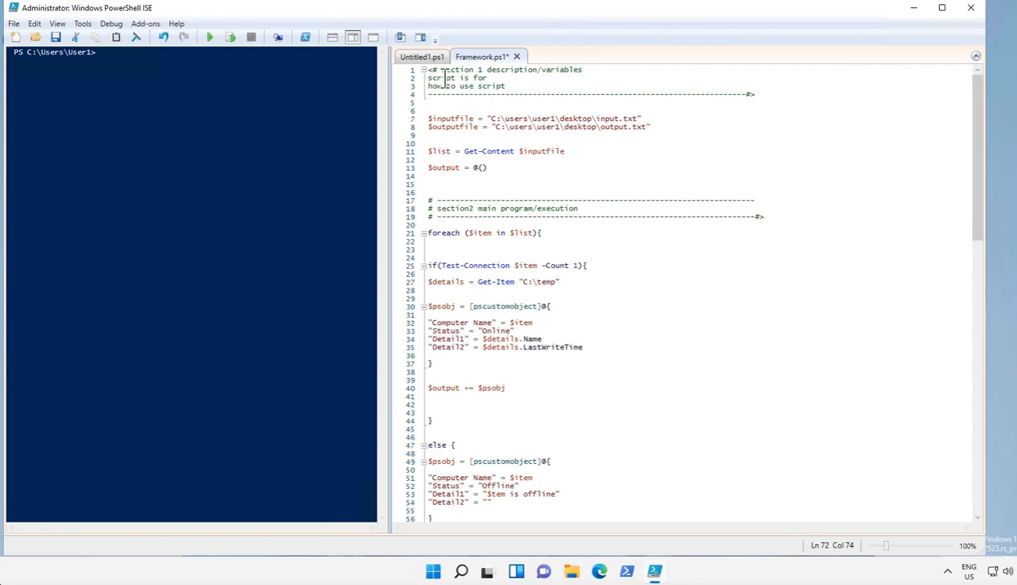
click(437, 200)
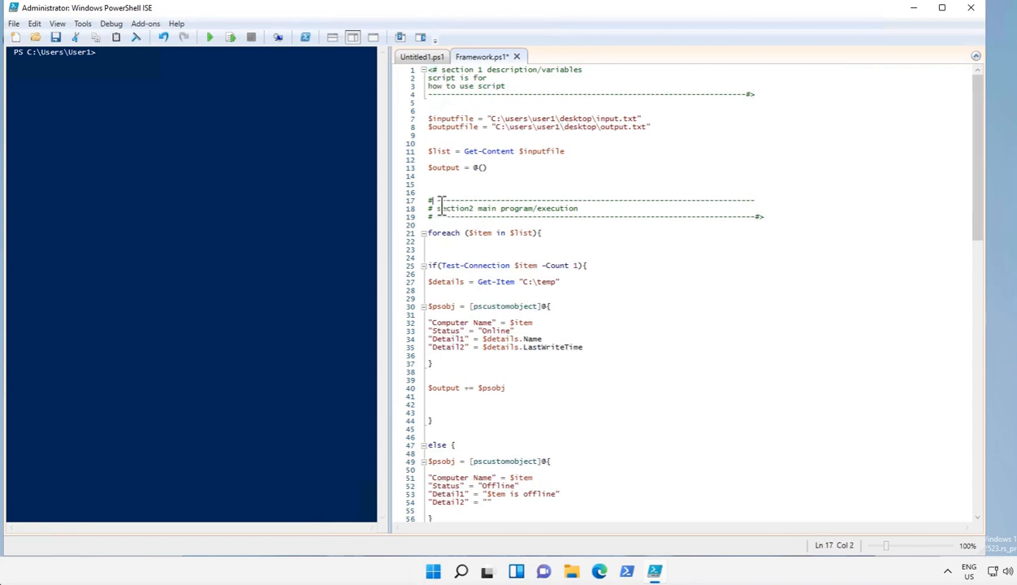
text(<)
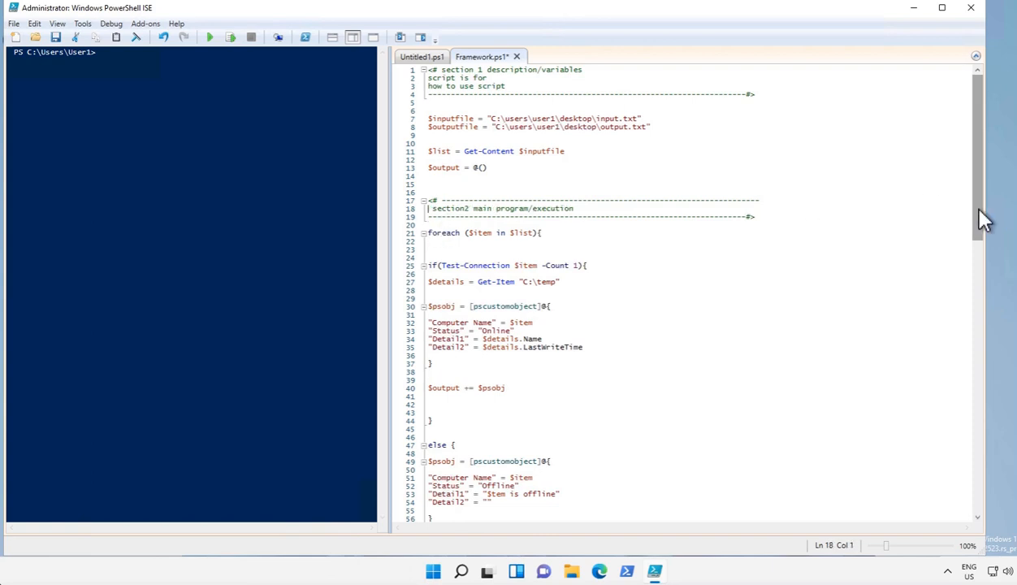
scroll(down, 3)
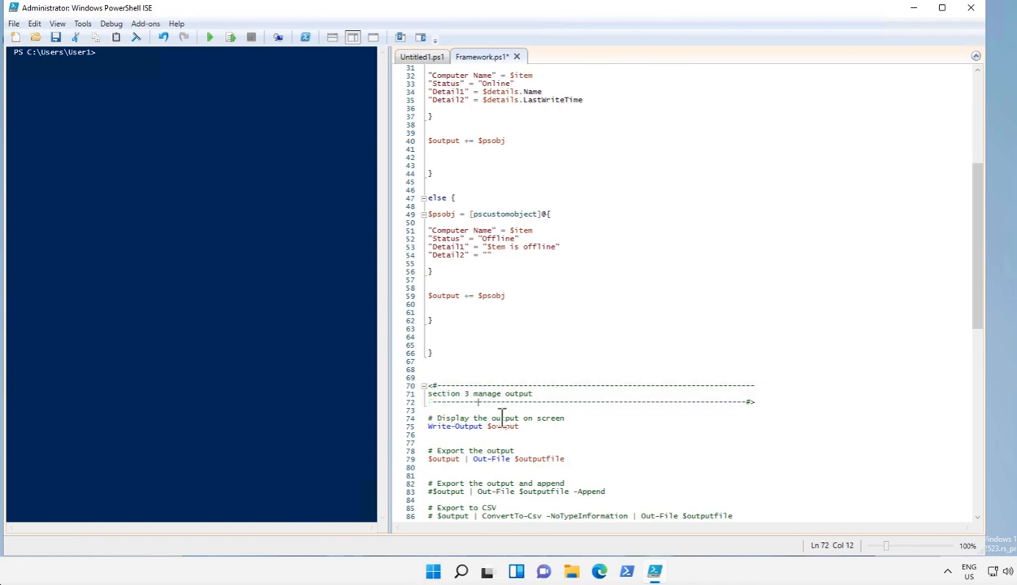
scroll(up, 3)
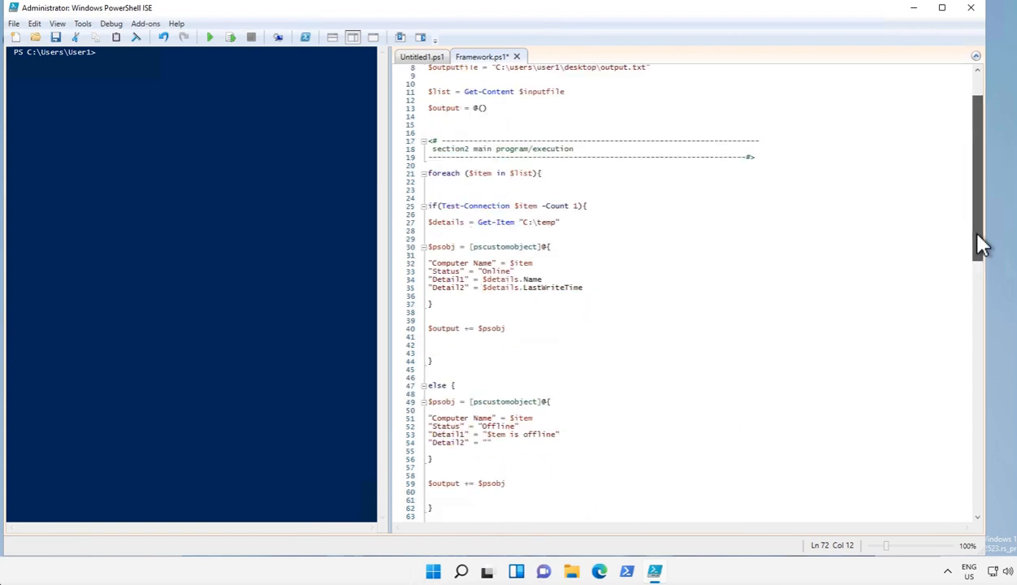
scroll(up, 3)
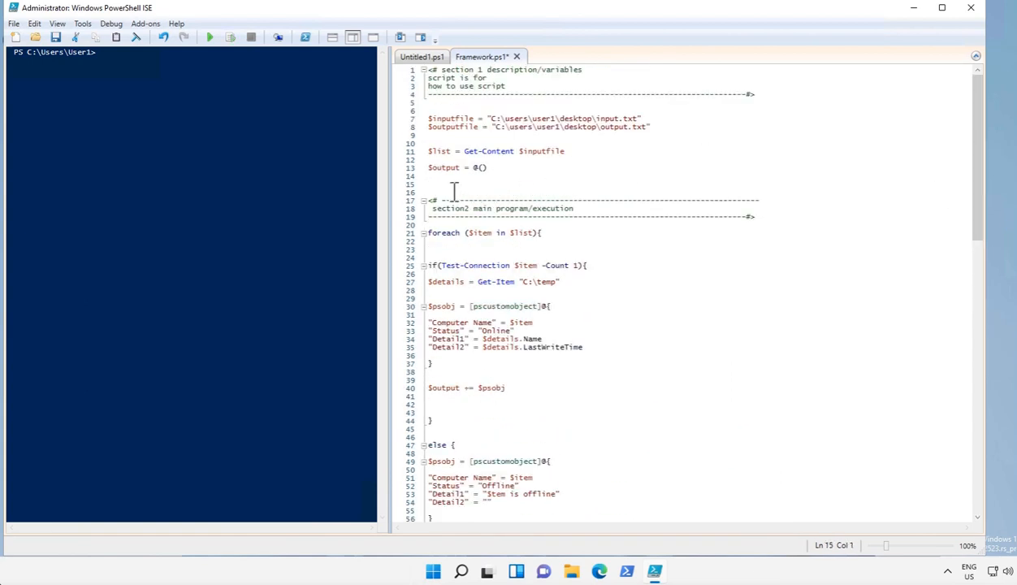
- Add $count = 0 in section 1 and $count ++ as the foreach loop's first line
text($count)
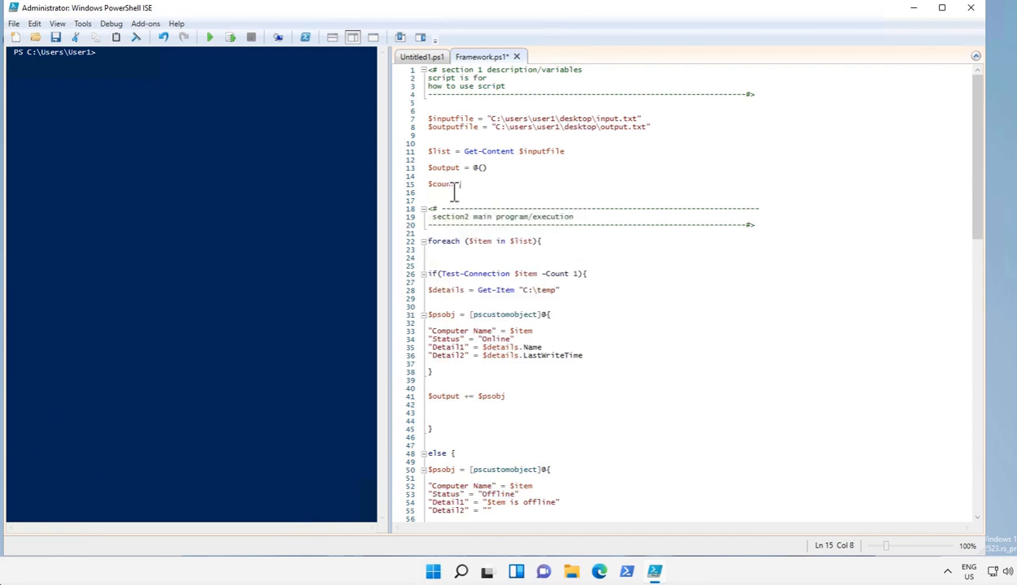
text(= 0)
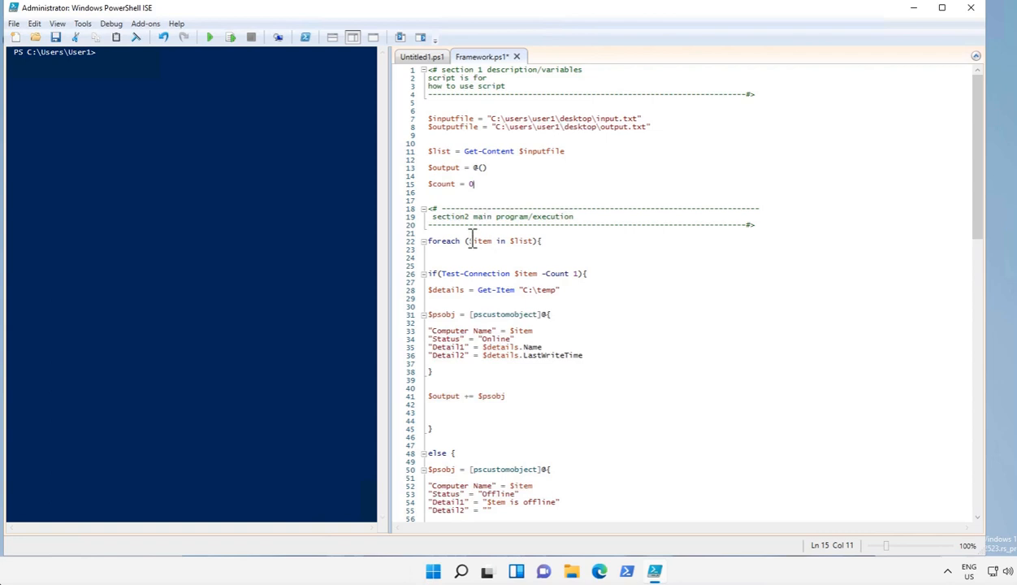
double_click(441, 183)
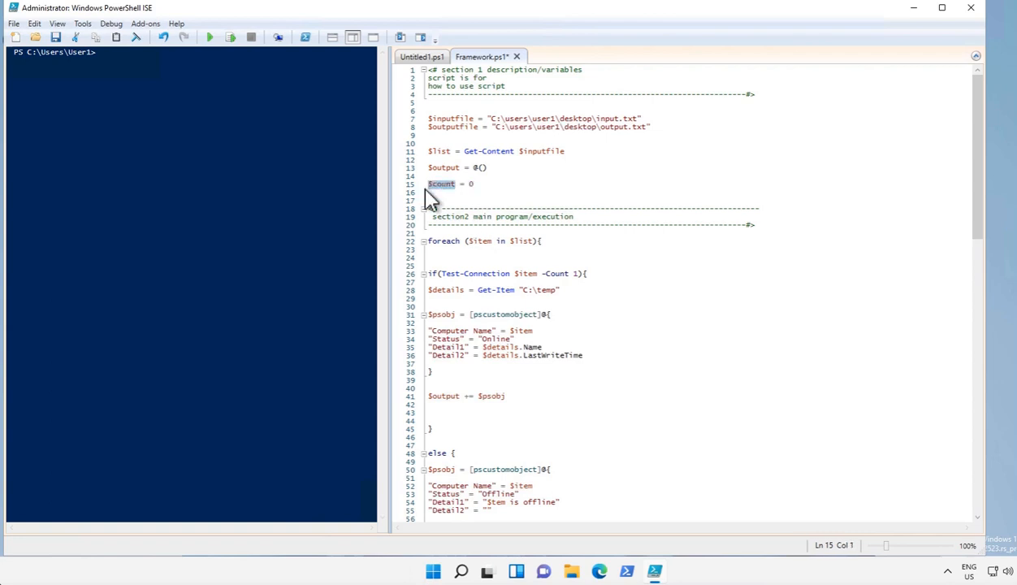
click(481, 193)
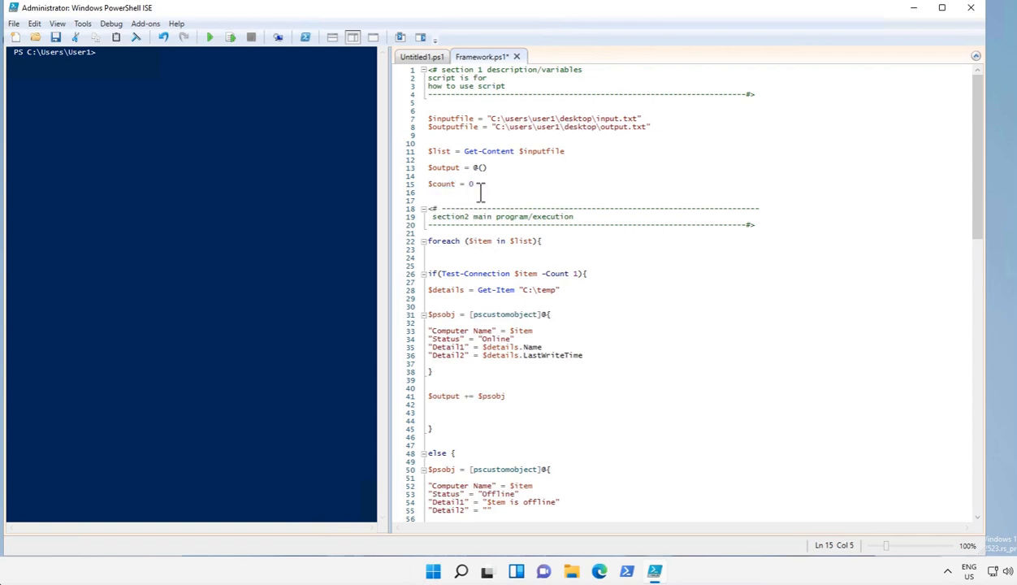
click(483, 249)
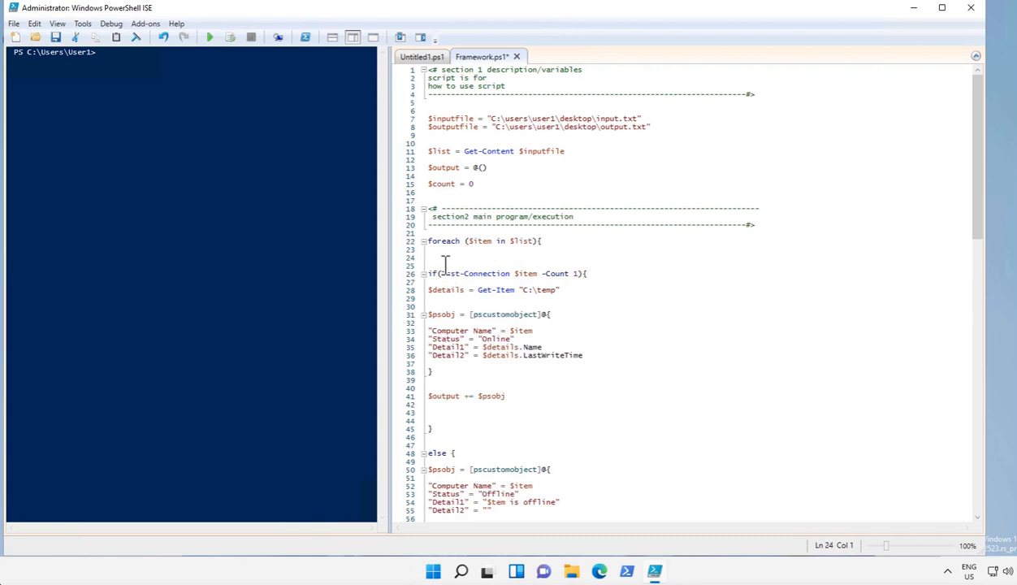
text($count)
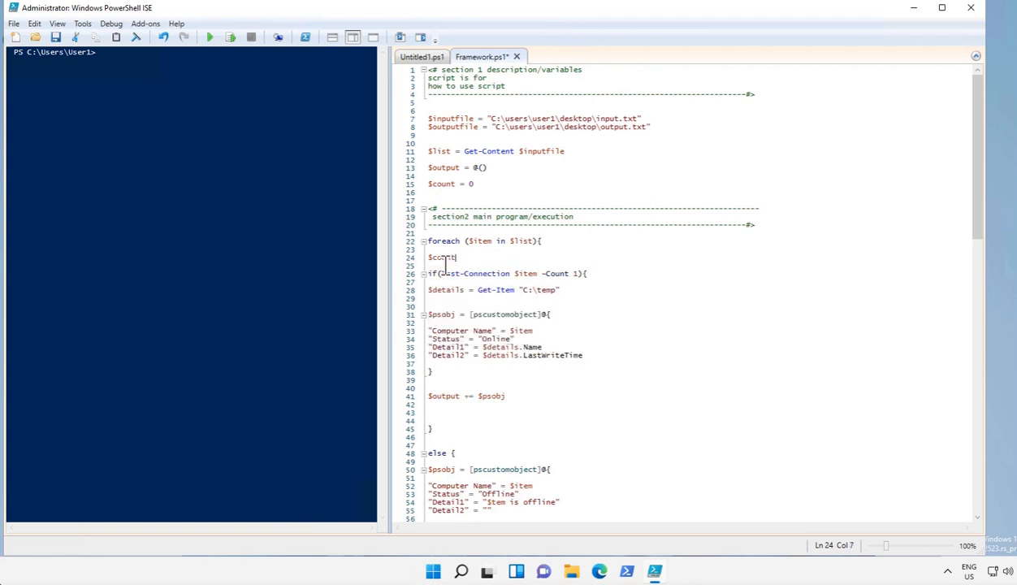
text(++)
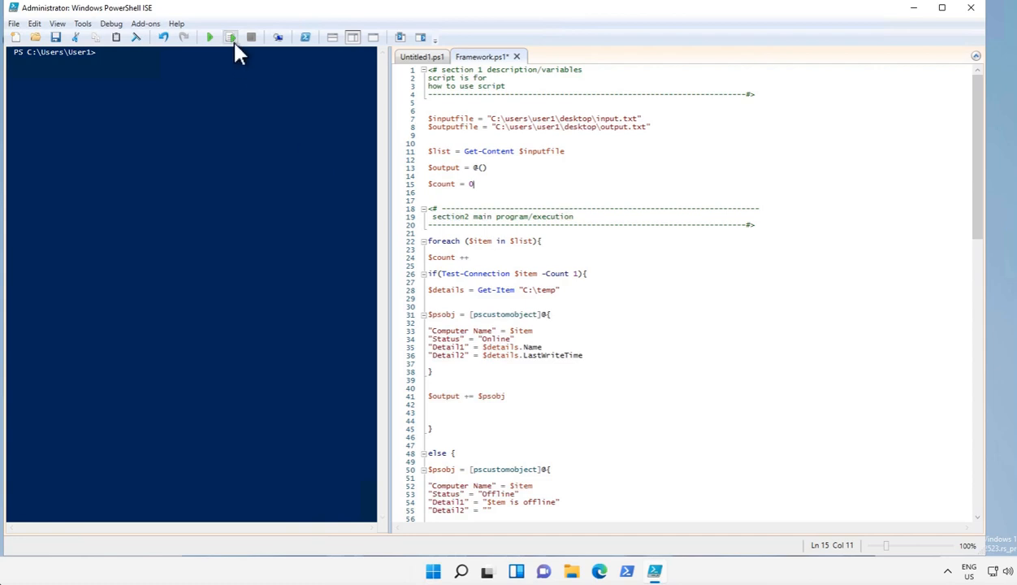
- Run $count = 0, then run $count ++ twice, so the console shows 1 then 2
click(230, 38)
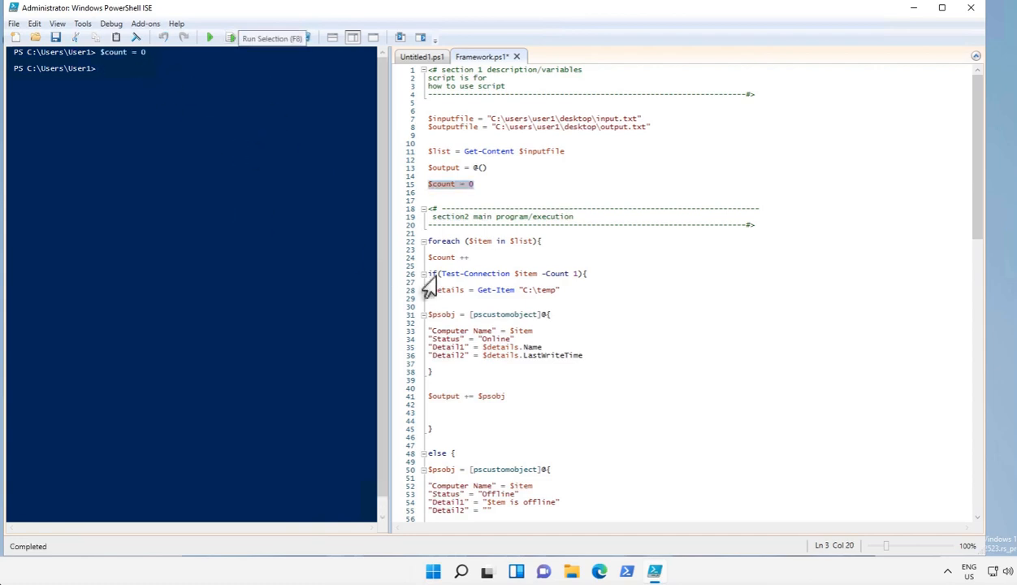
click(469, 258)
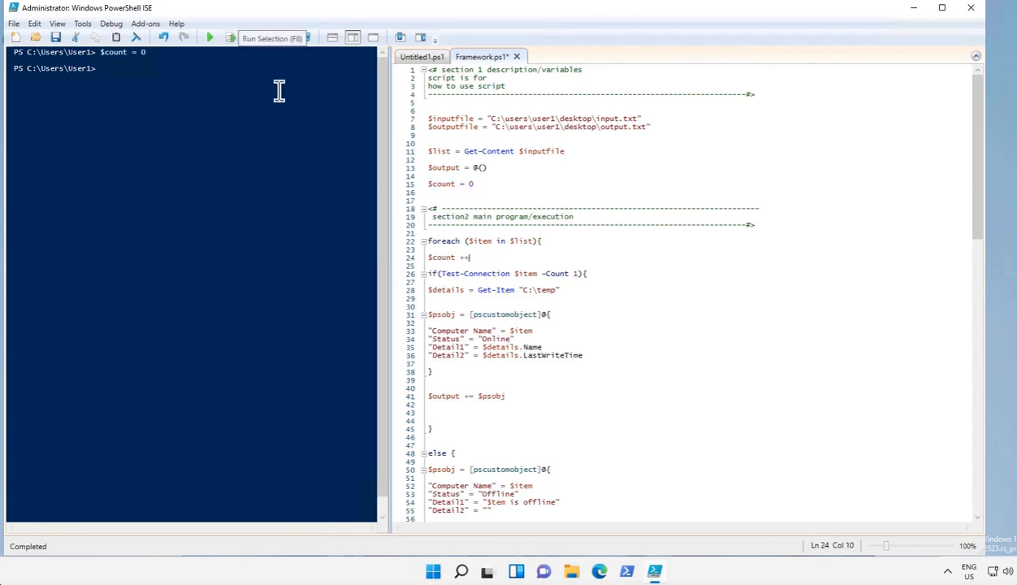
click(272, 38)
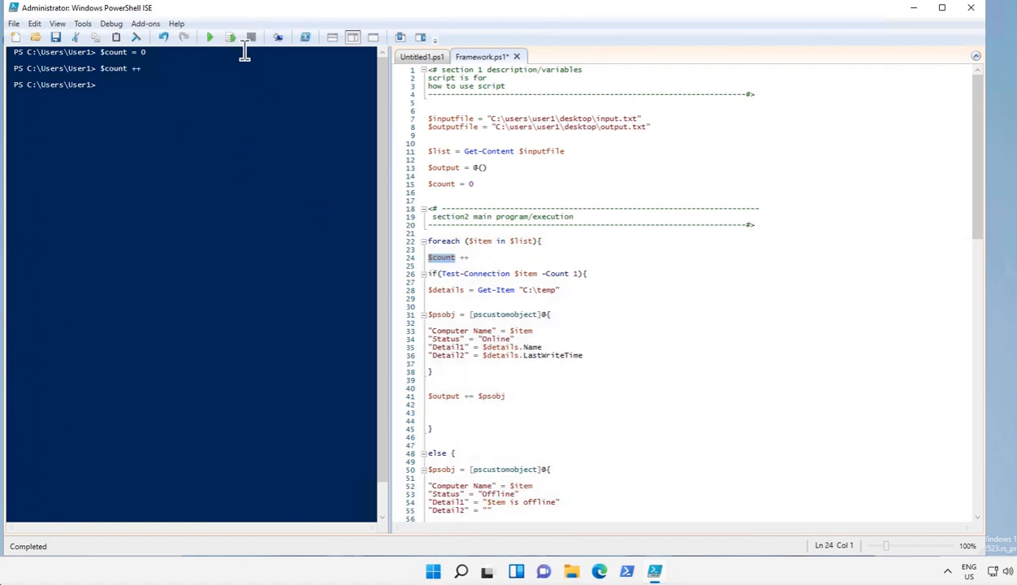
click(230, 37)
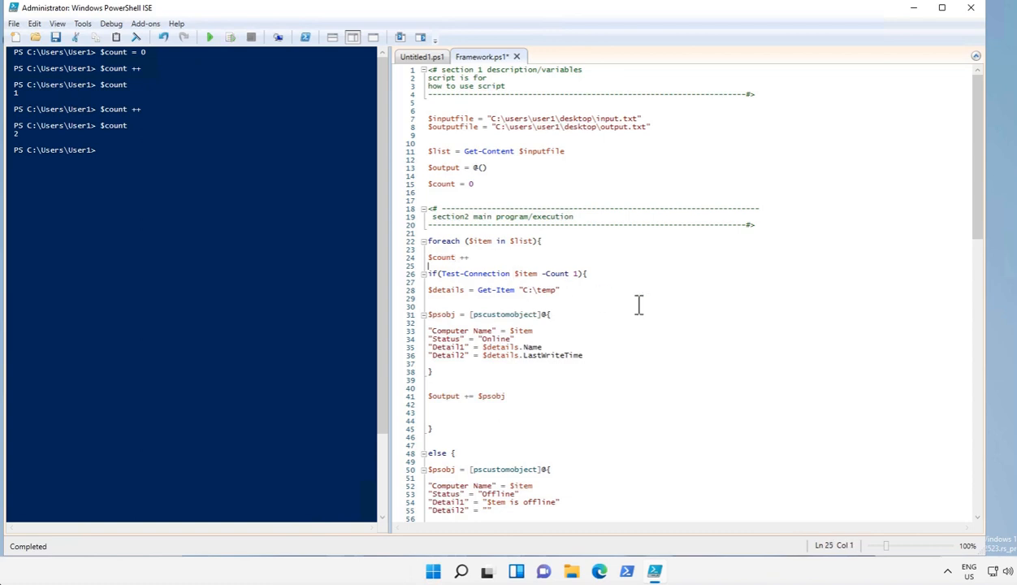
- Collapse the if and else blocks inside the foreach loop
click(423, 272)
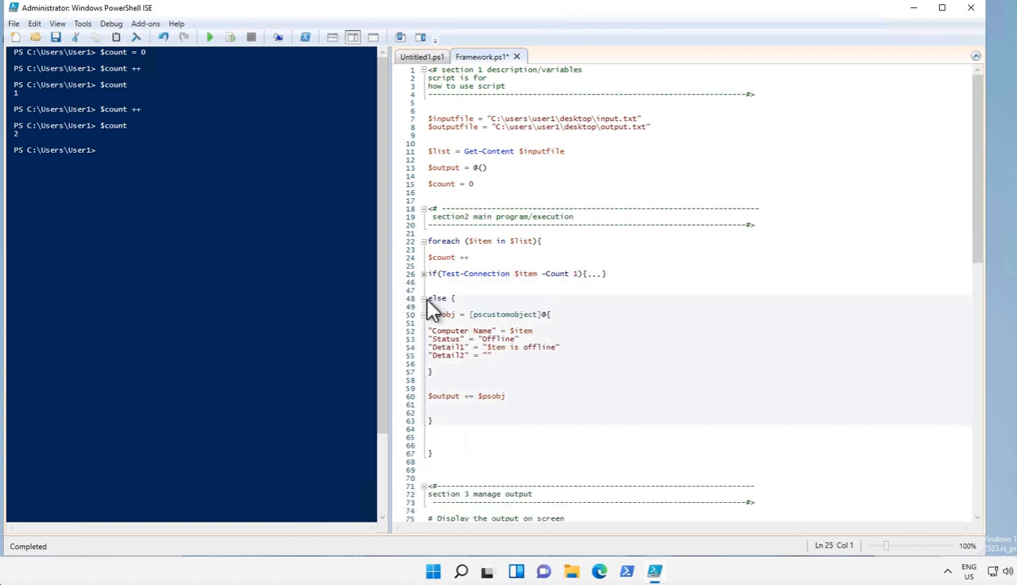
click(424, 298)
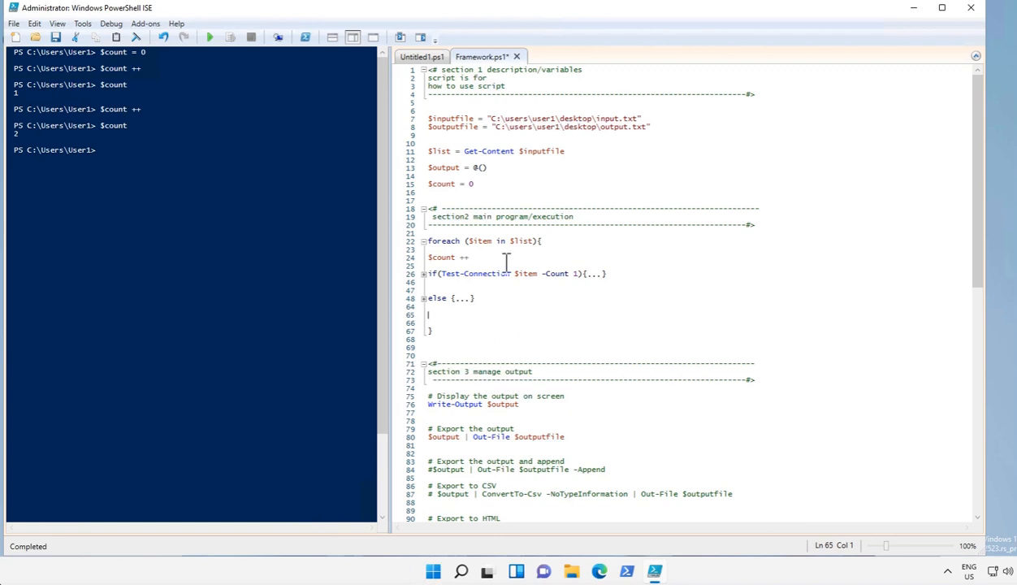
mouse_move(583, 126)
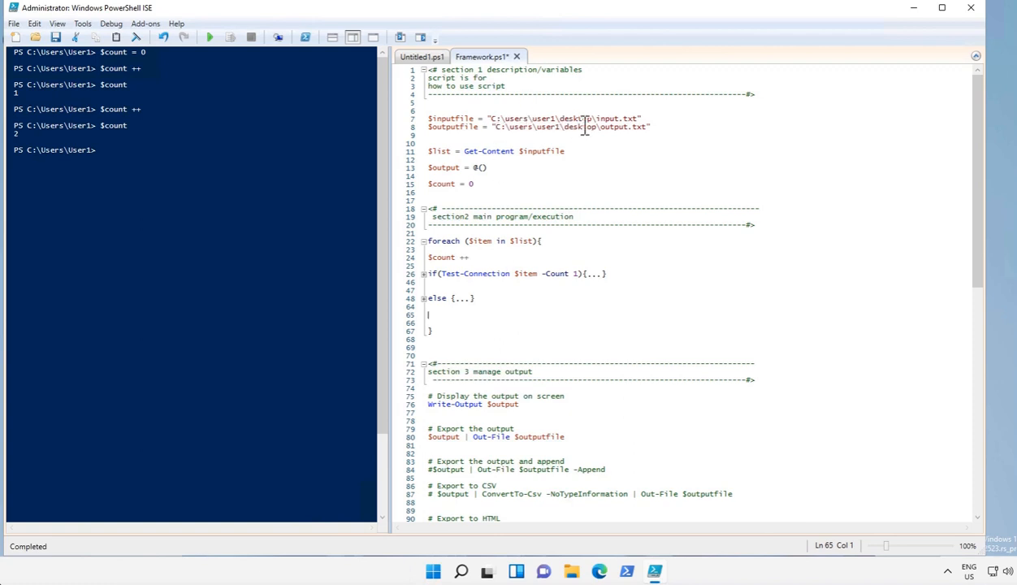
mouse_move(445, 318)
text(Write-Host ")
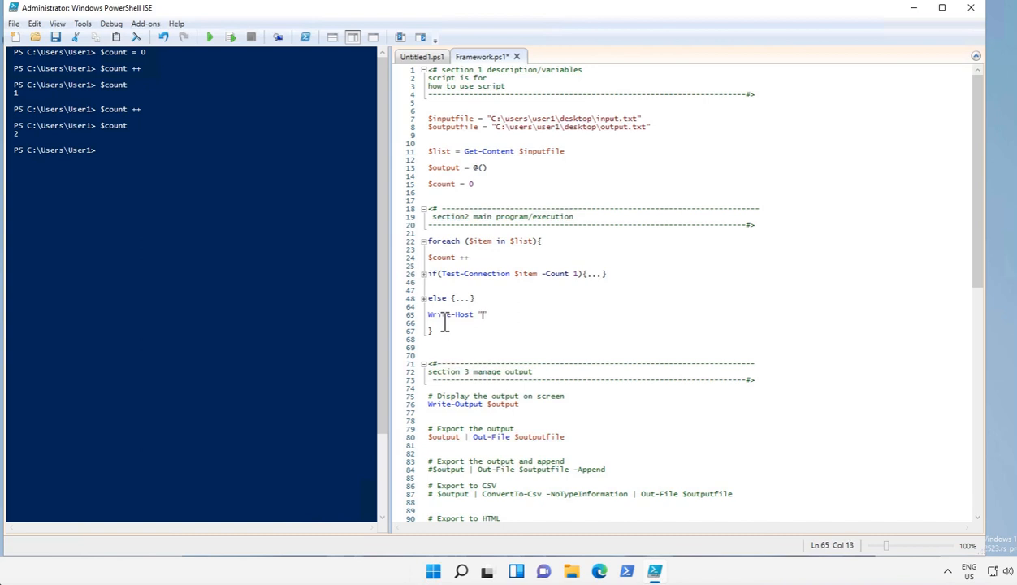
- Type Write-Host "$count) $item processed." at the end of the foreach loop
text($)
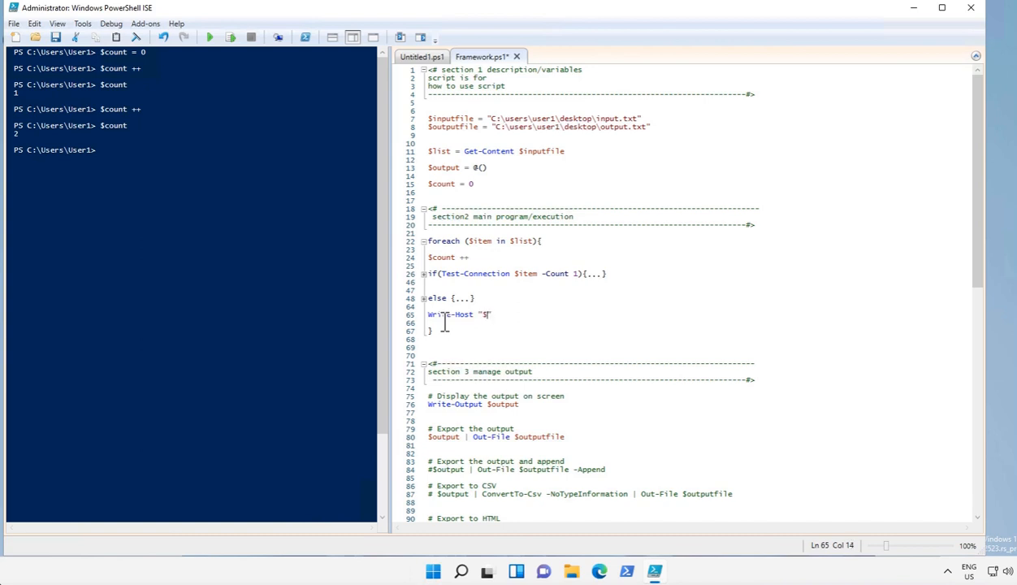
text(count))
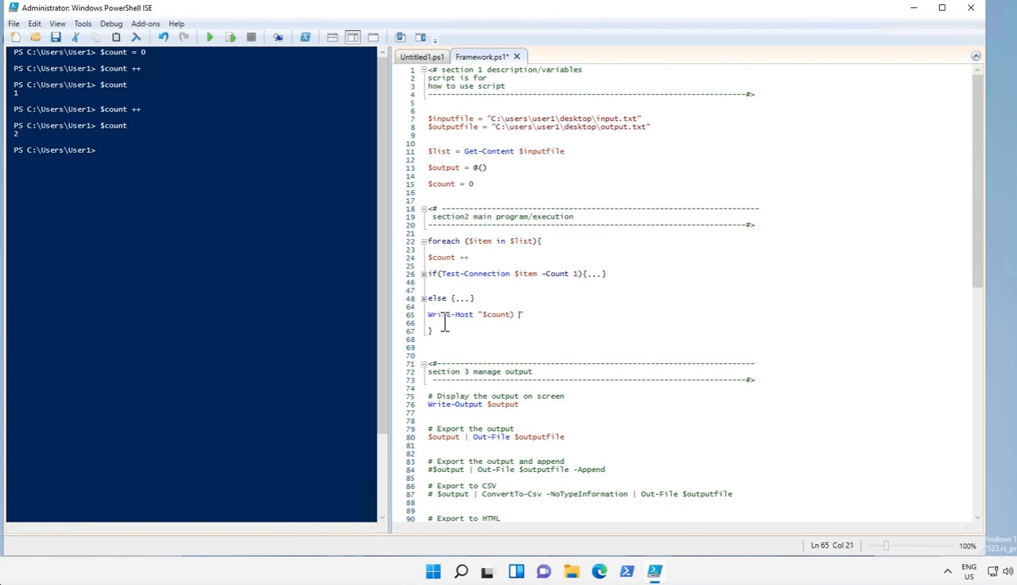
text($item)
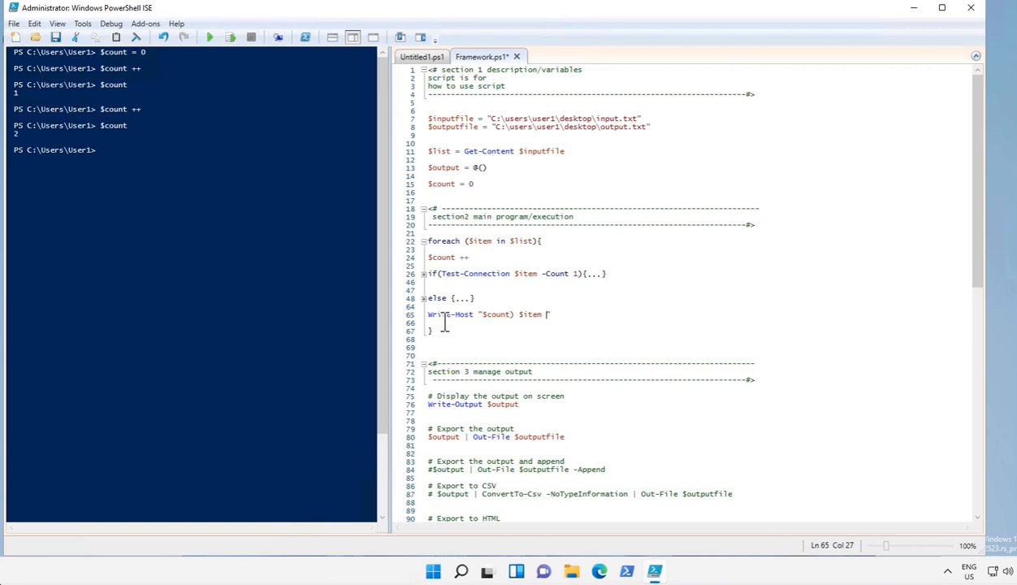
text(processed.)
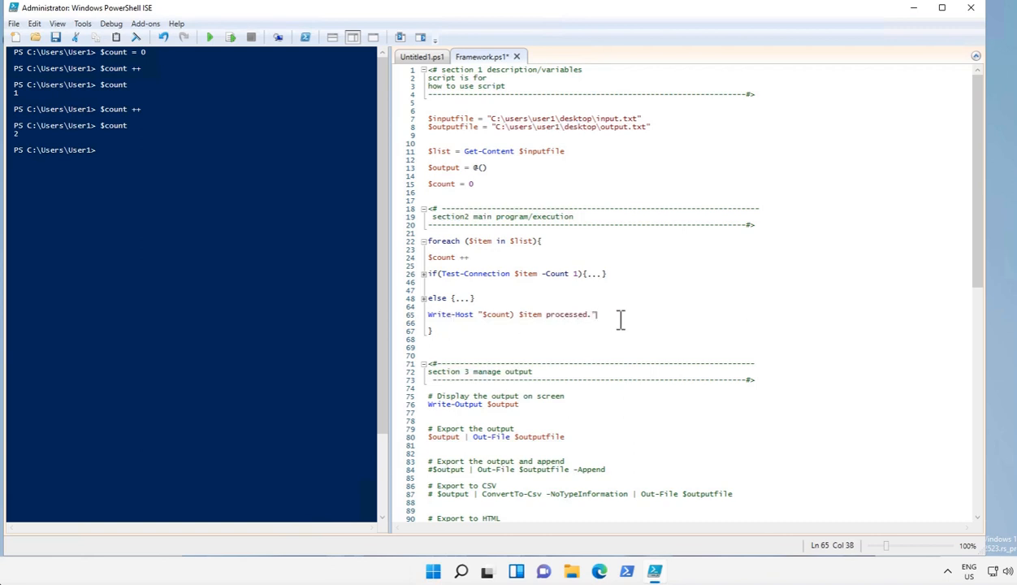
mouse_move(459, 292)
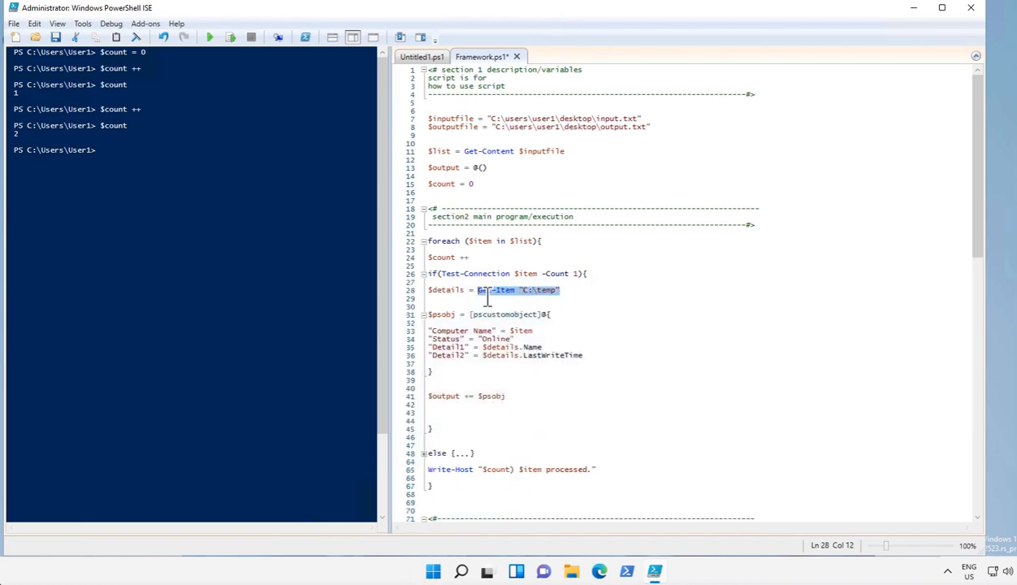
- Run only Get-Item "C:\temp" to show the temp folder's Name and LastWriteTime
click(574, 290)
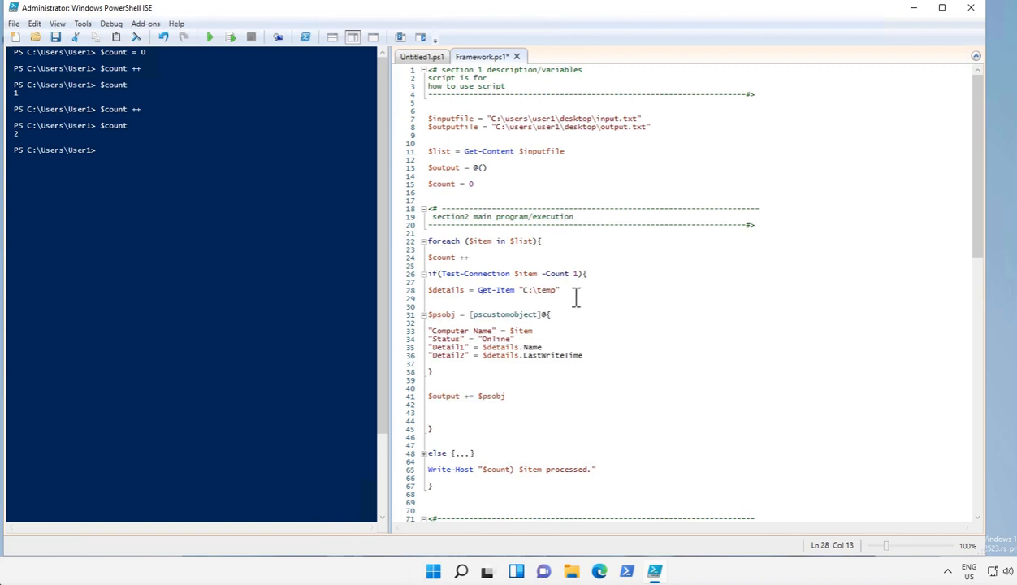
double_click(538, 290)
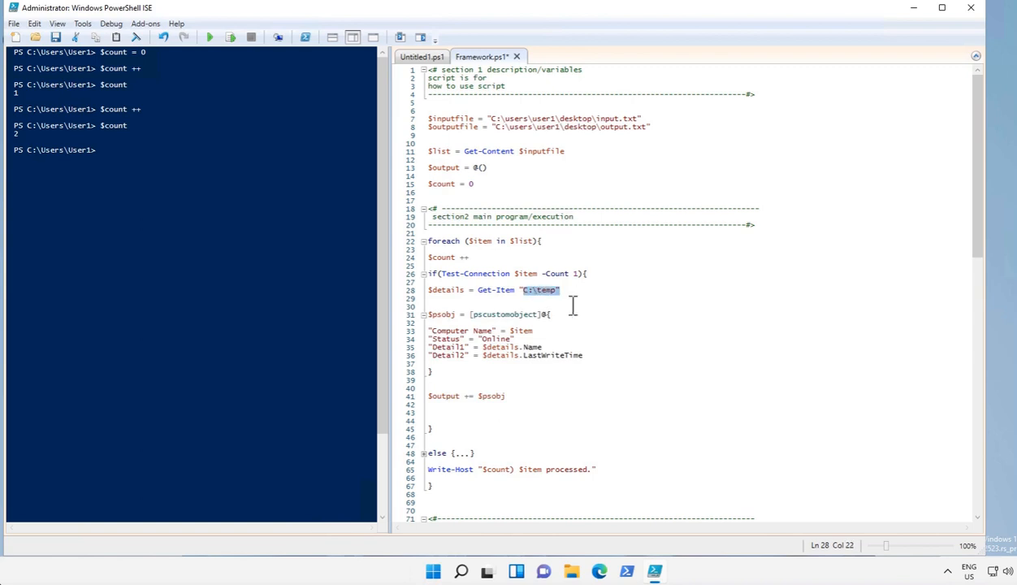
click(568, 299)
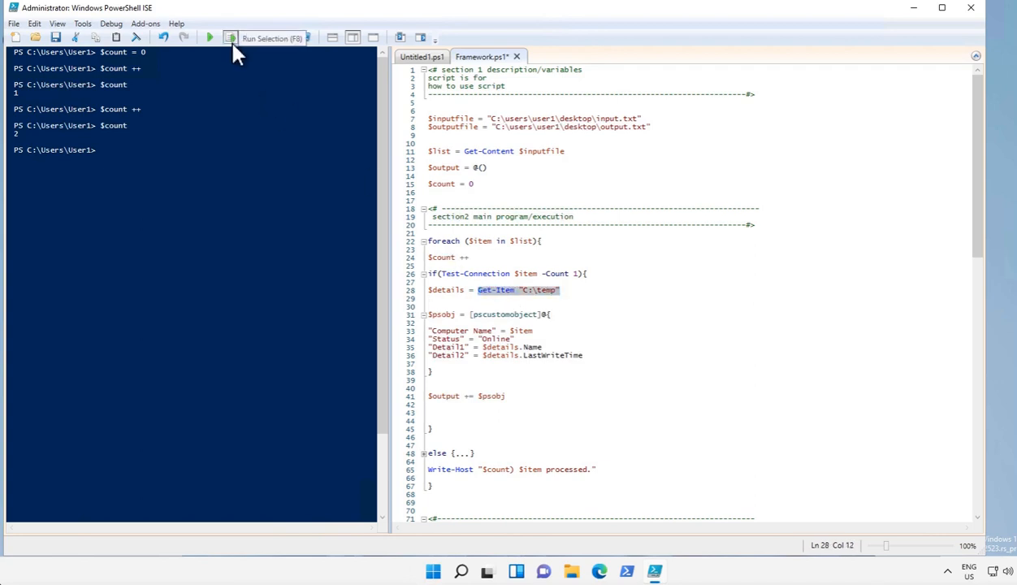
click(208, 37)
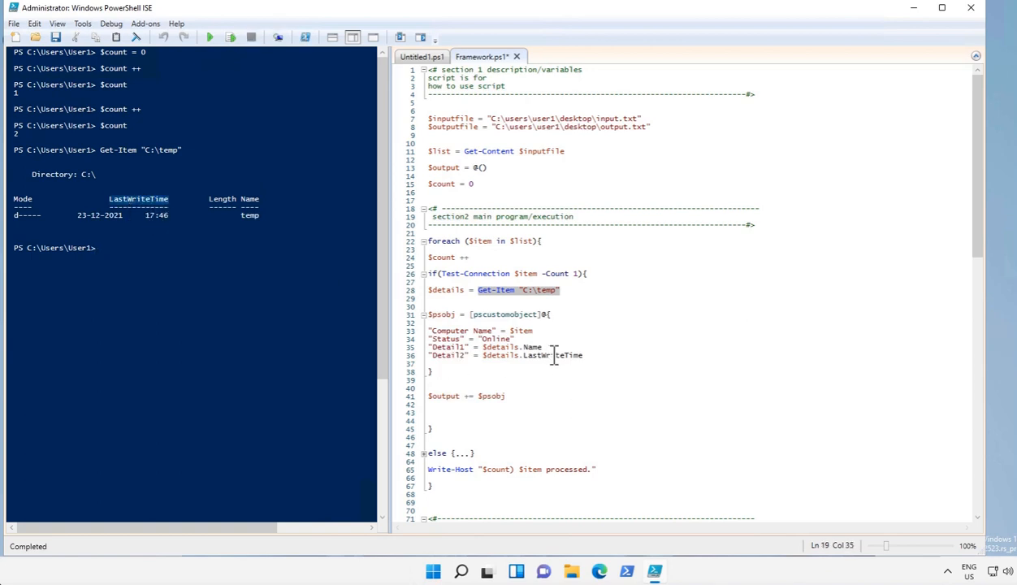
- Type a parameter dash after Get-Item and dismiss the IntelliSense suggestion list
double_click(560, 355)
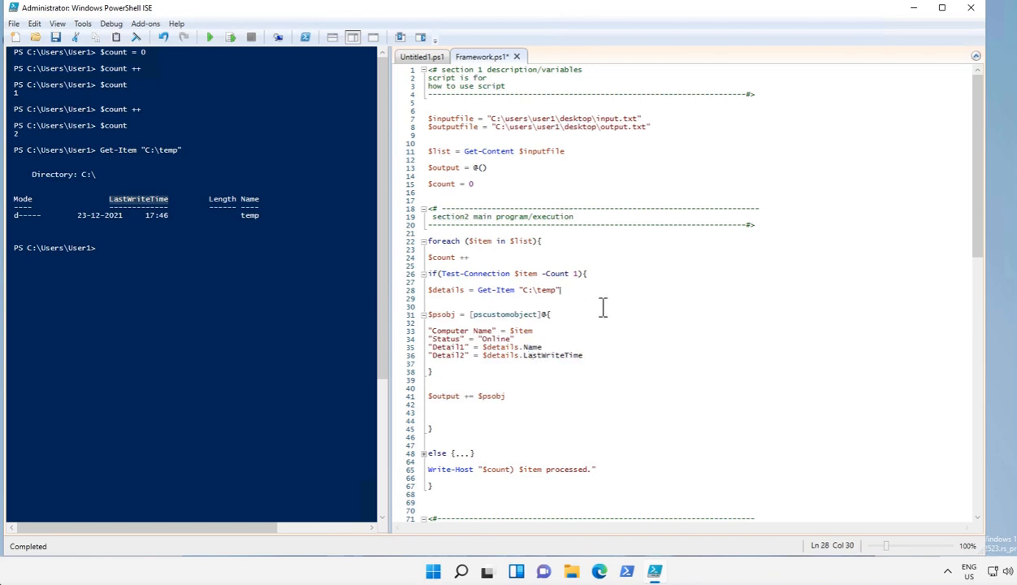
text(-)
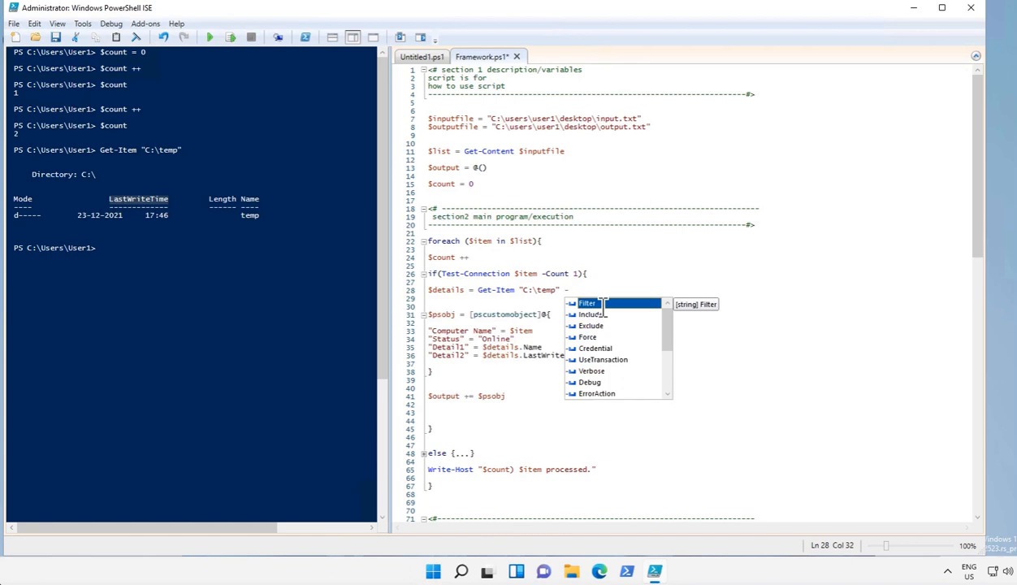
text(co)
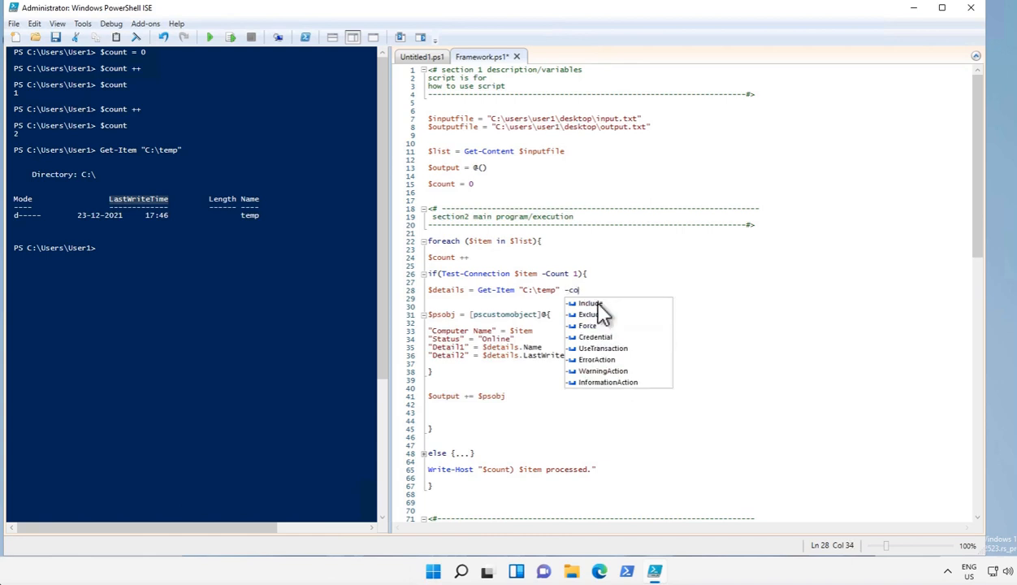
key(Escape)
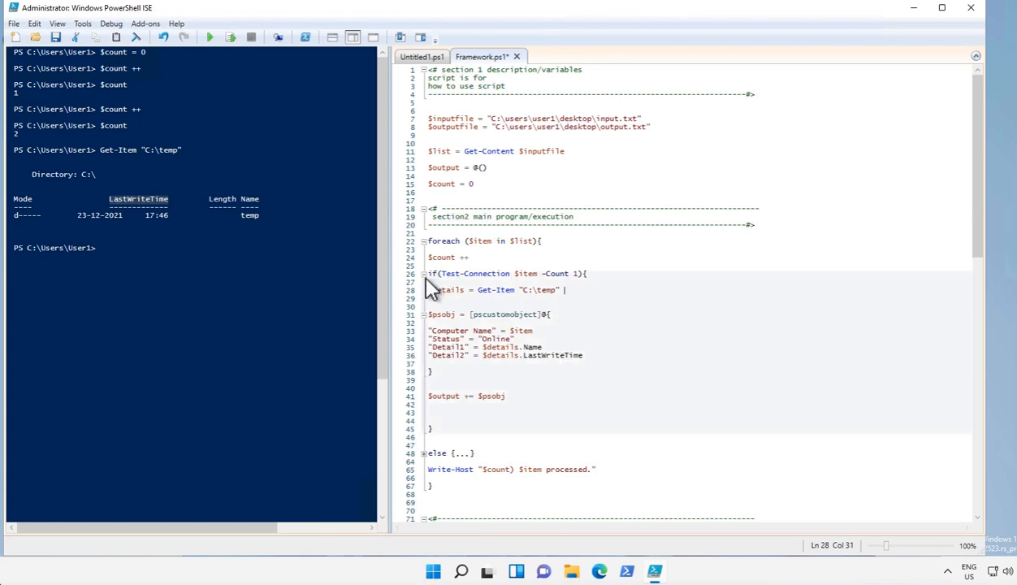
- Save and run the whole Framework.ps1, printing numbered processed lines for four computers
click(422, 273)
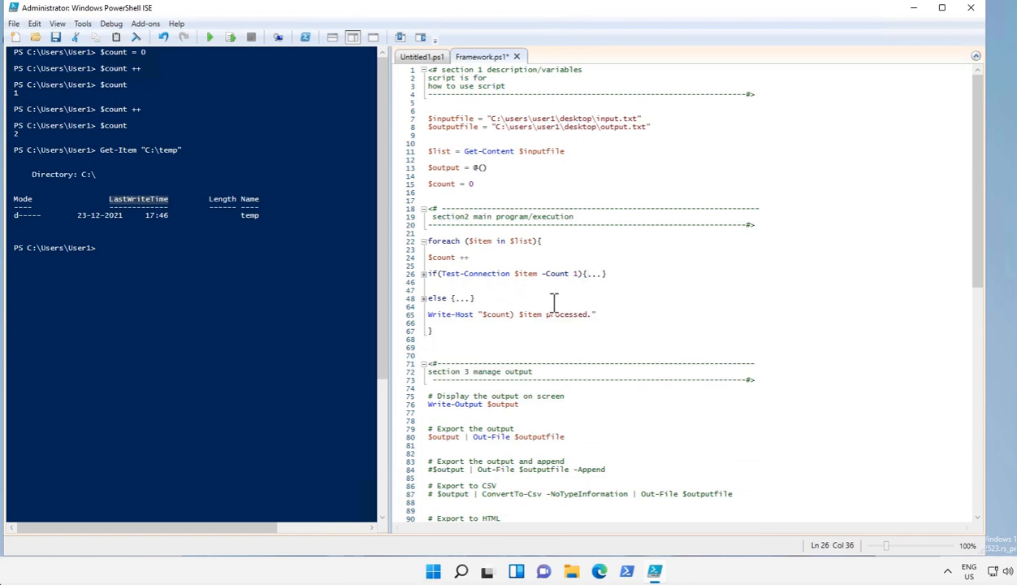
mouse_move(207, 68)
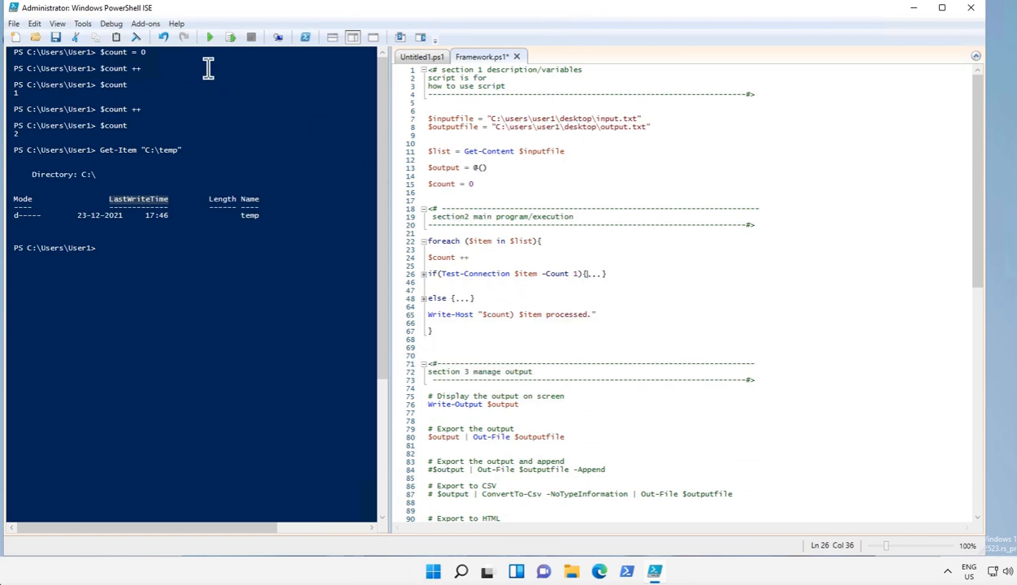
click(208, 37)
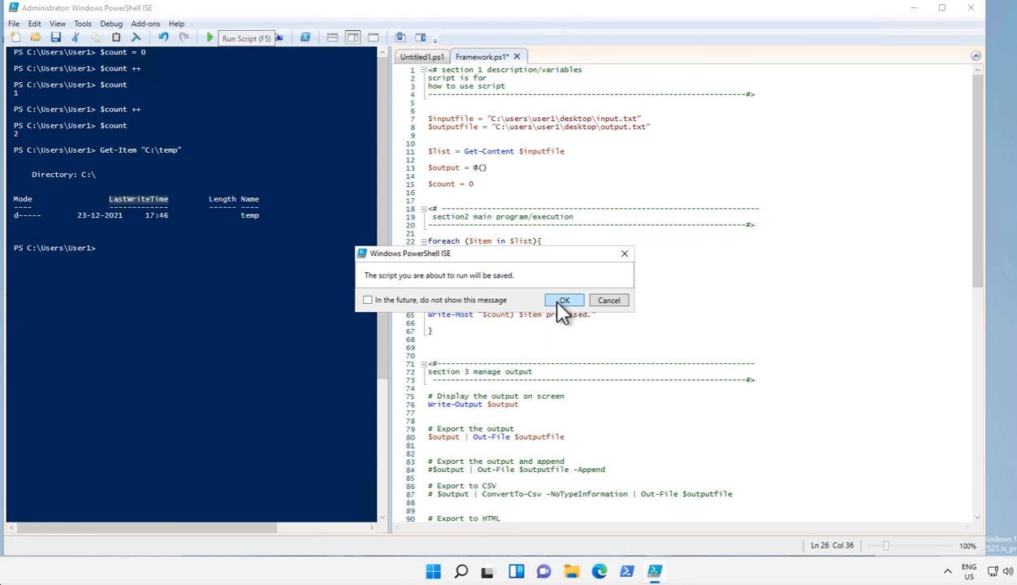
click(563, 300)
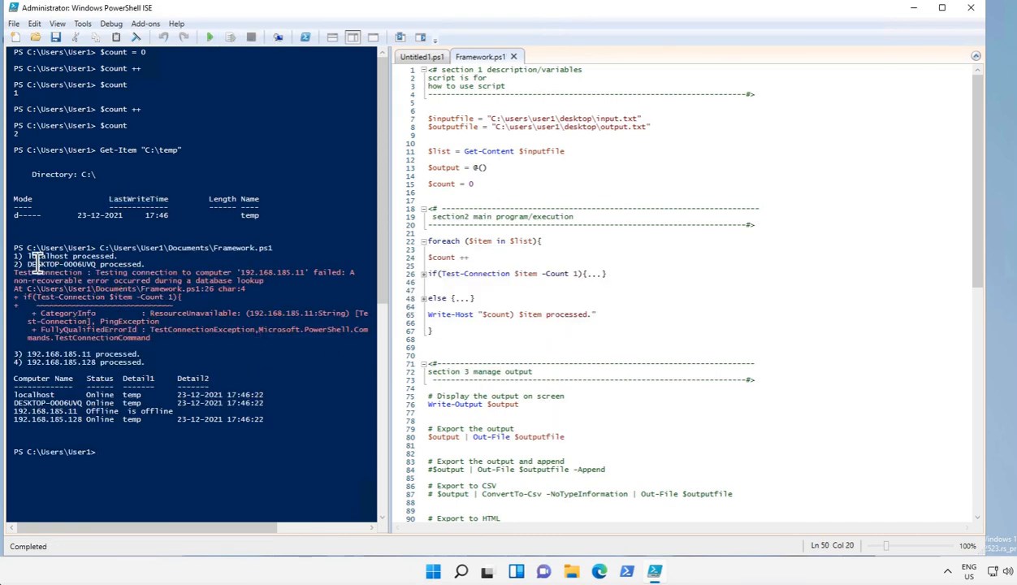
mouse_move(106, 264)
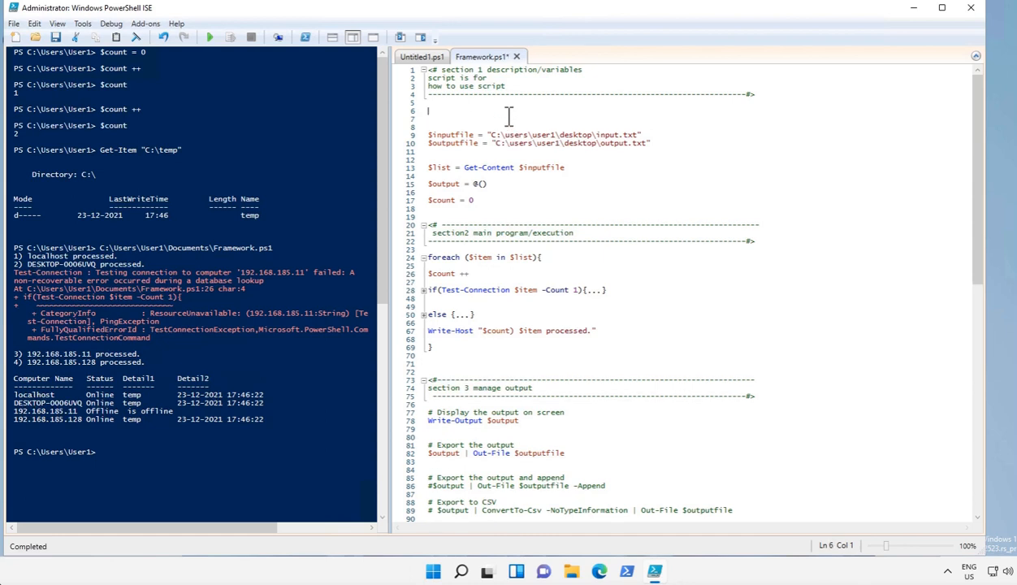
- Type $ErrorActionPreference = "silentlycontinue" on line 6, completing the name with IntelliSense
text($)
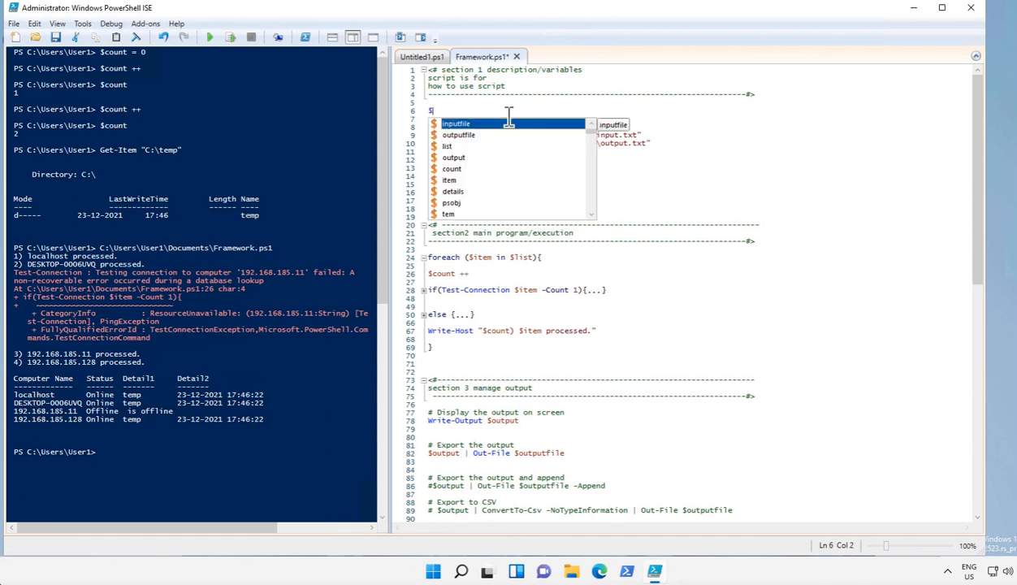
text(erroract)
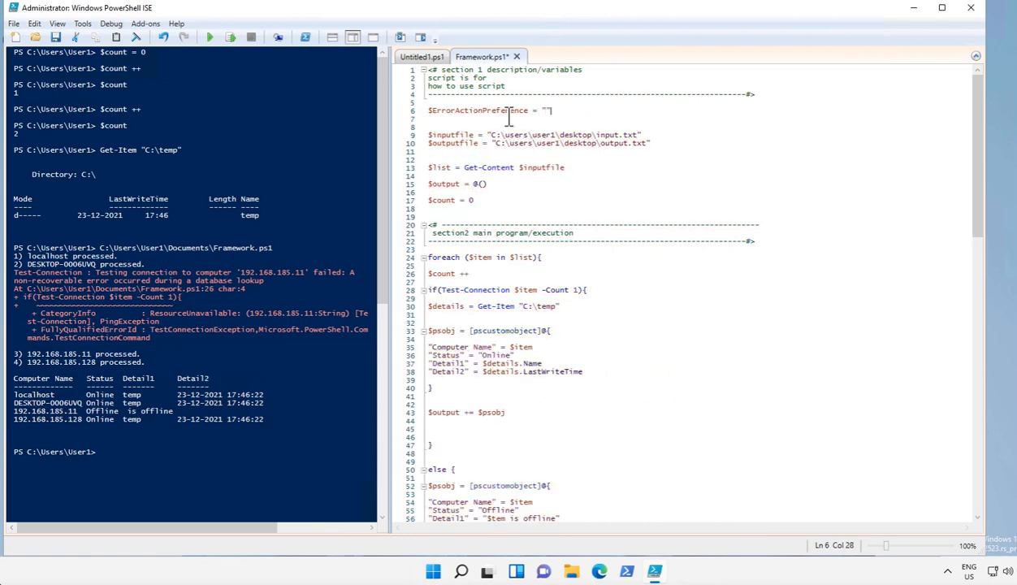
text(silent)
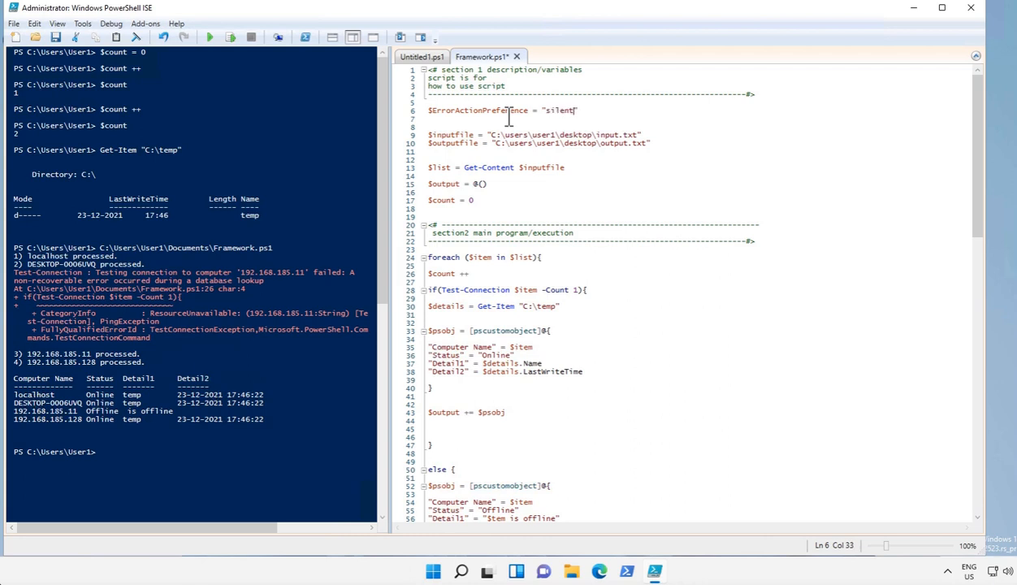
text(lycontinue)
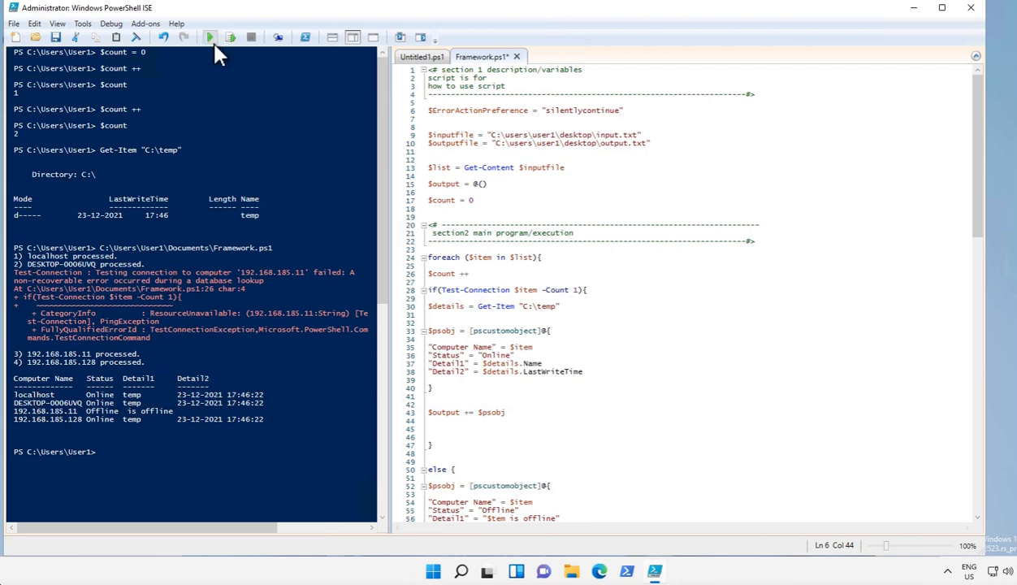
- Run Framework.ps1 with errors silenced so all four hosts list without the connection error
click(209, 37)
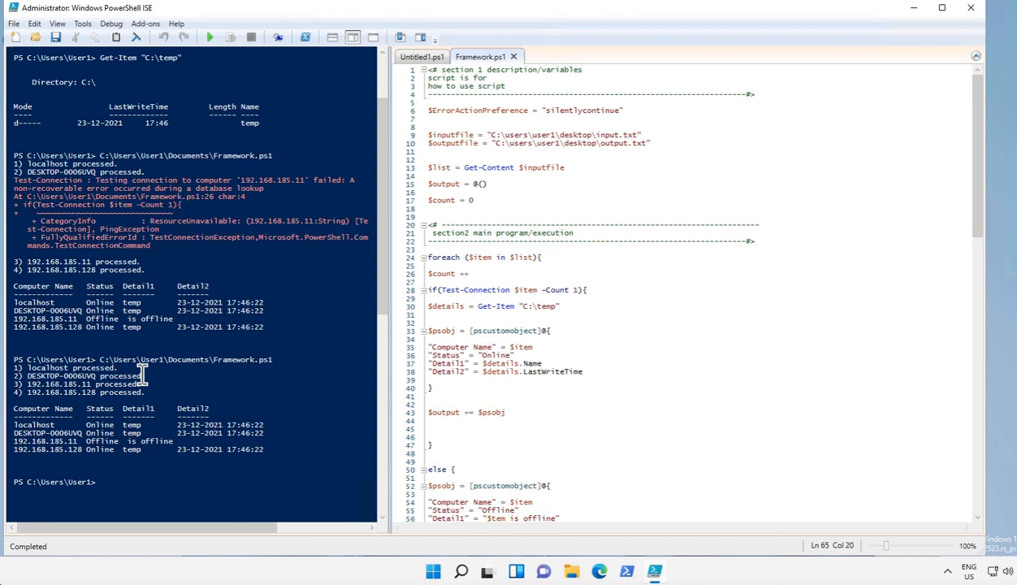
mouse_move(615, 175)
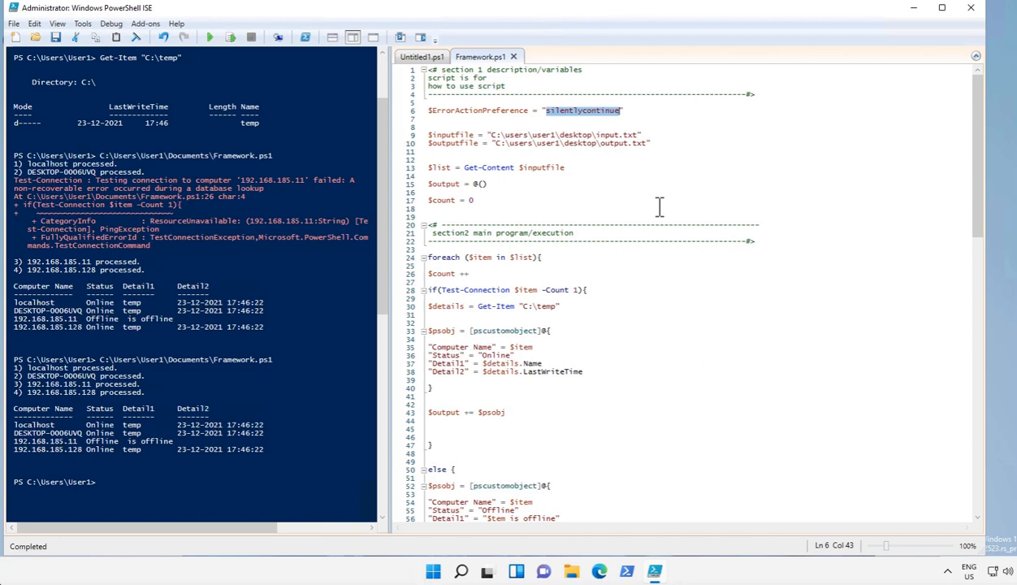
- Set $ErrorActionPreference to "inquire", then run Framework.ps1, agreeing to save it
text(in)
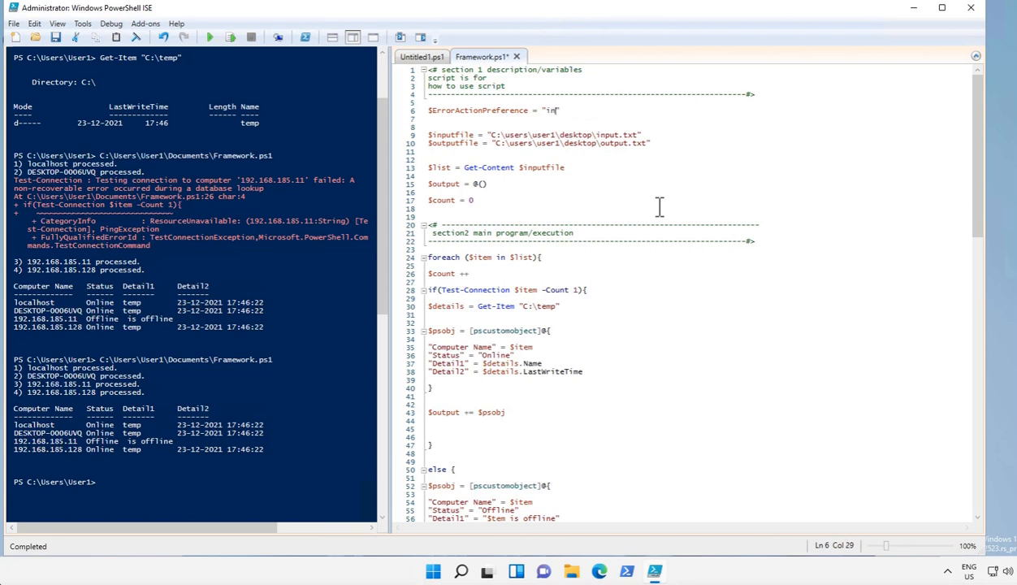
text(quire)
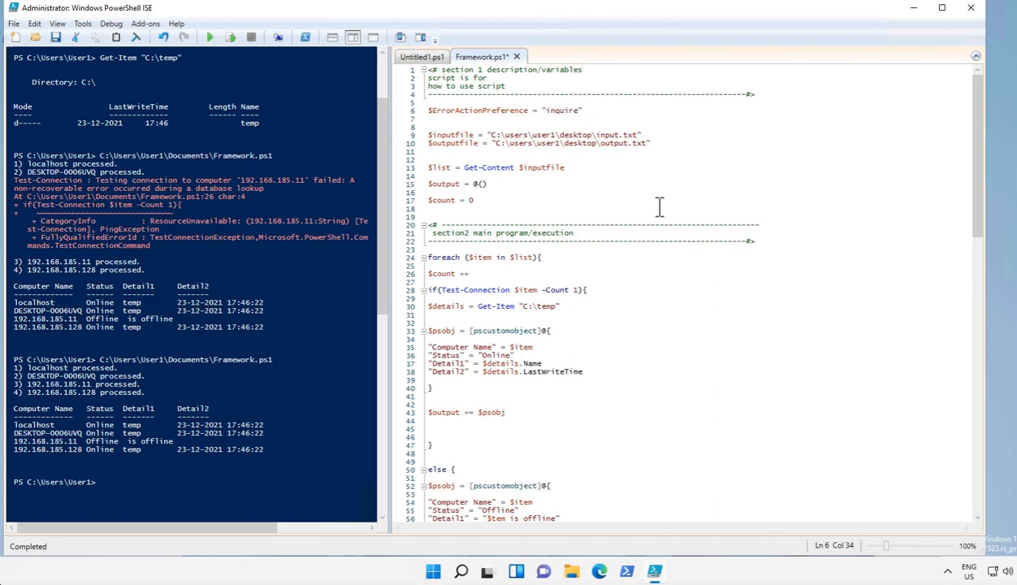
mouse_move(235, 106)
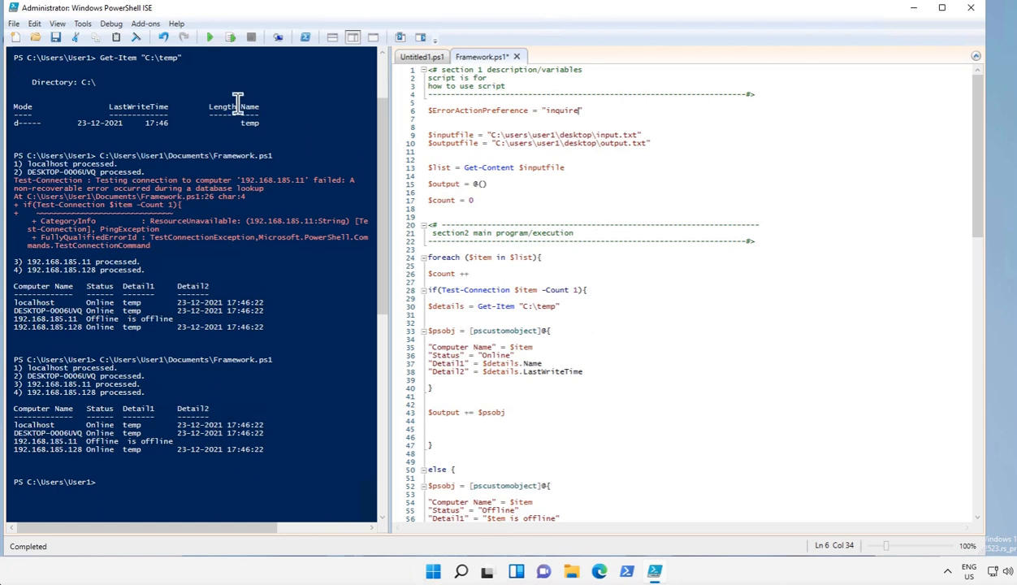
click(209, 38)
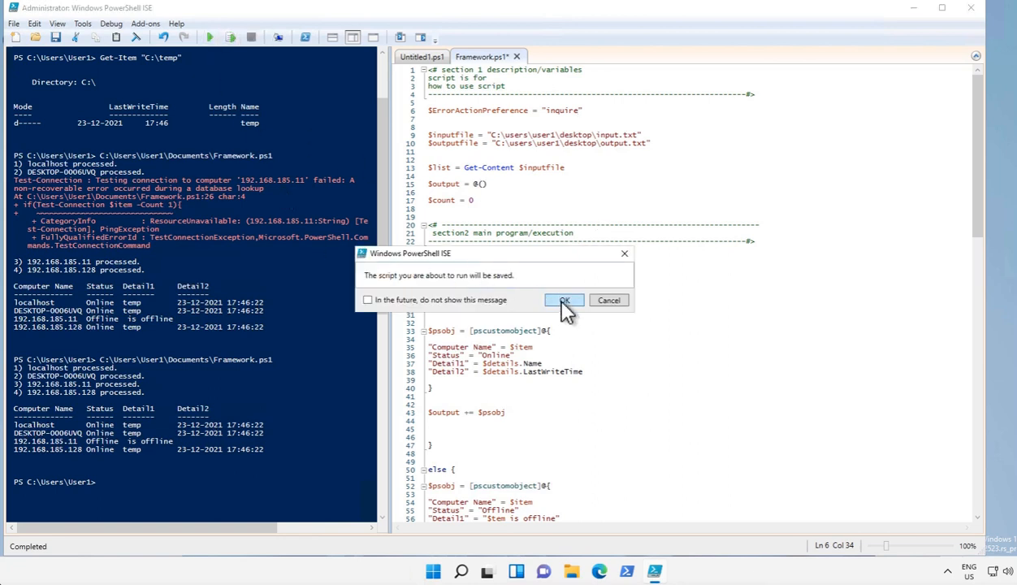
click(562, 300)
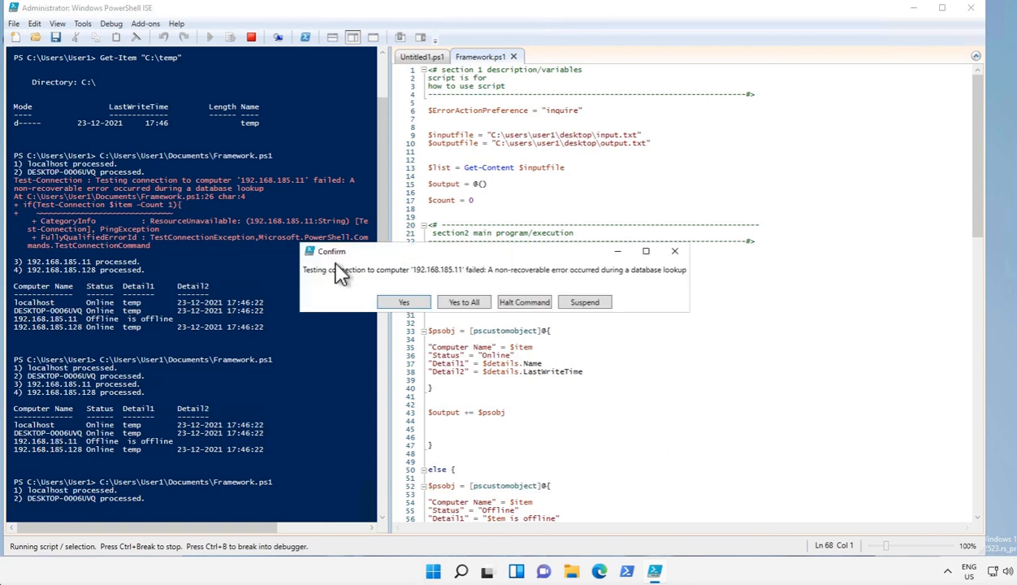
mouse_move(469, 284)
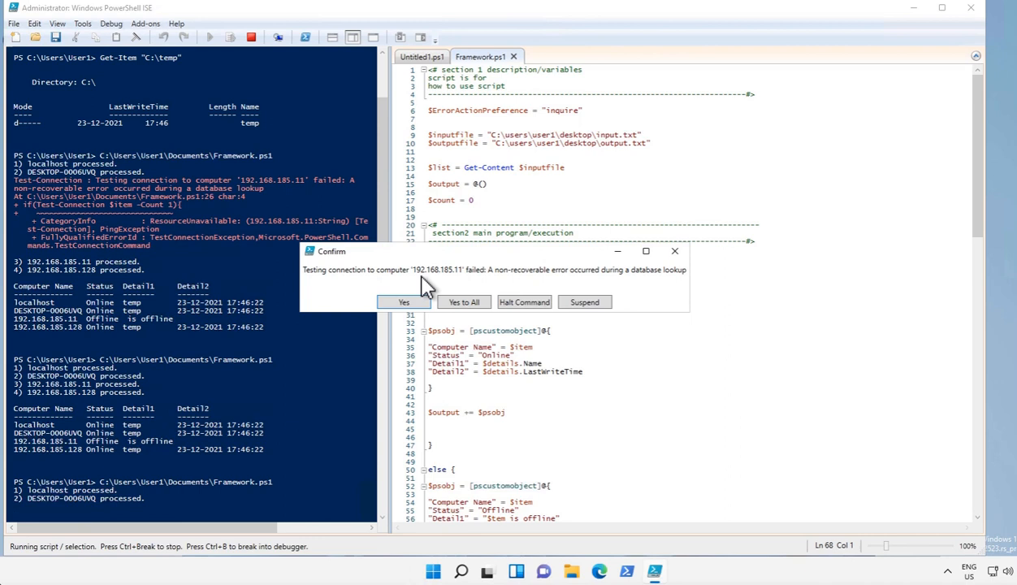
mouse_move(450, 286)
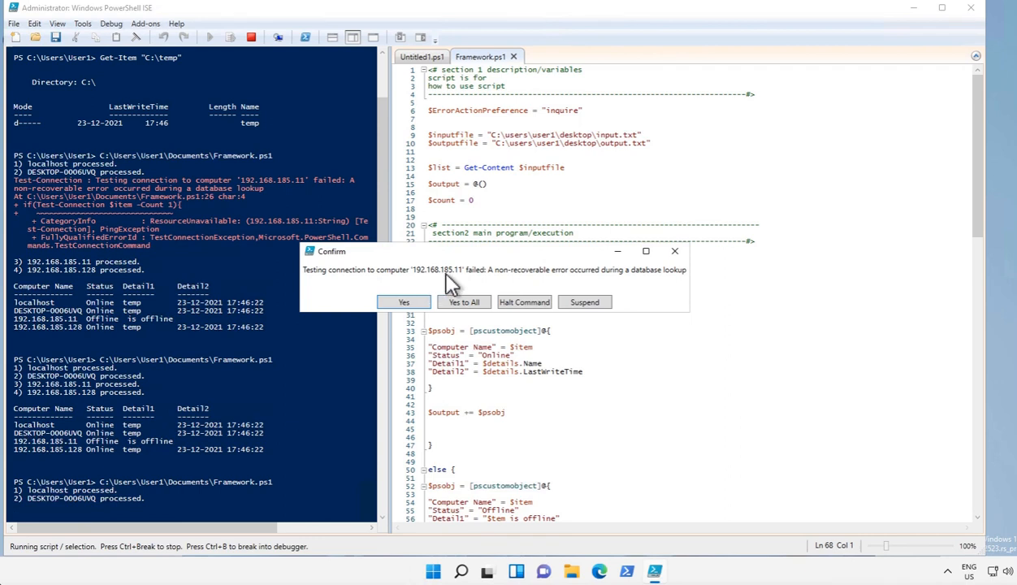
mouse_move(523, 302)
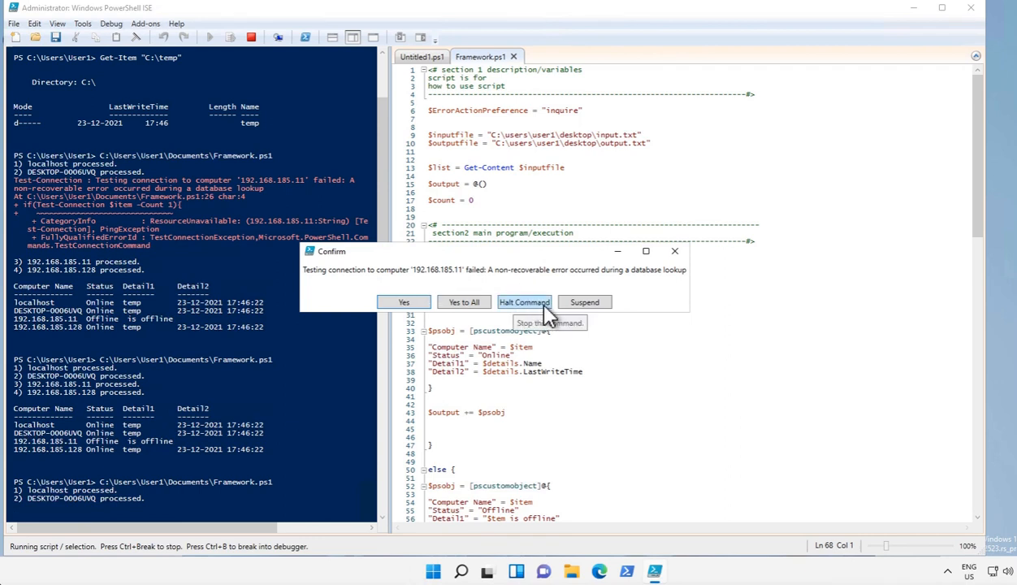
- Halt the command at the Test-Connection failure for 192.168.185.11
click(523, 301)
text(silently)
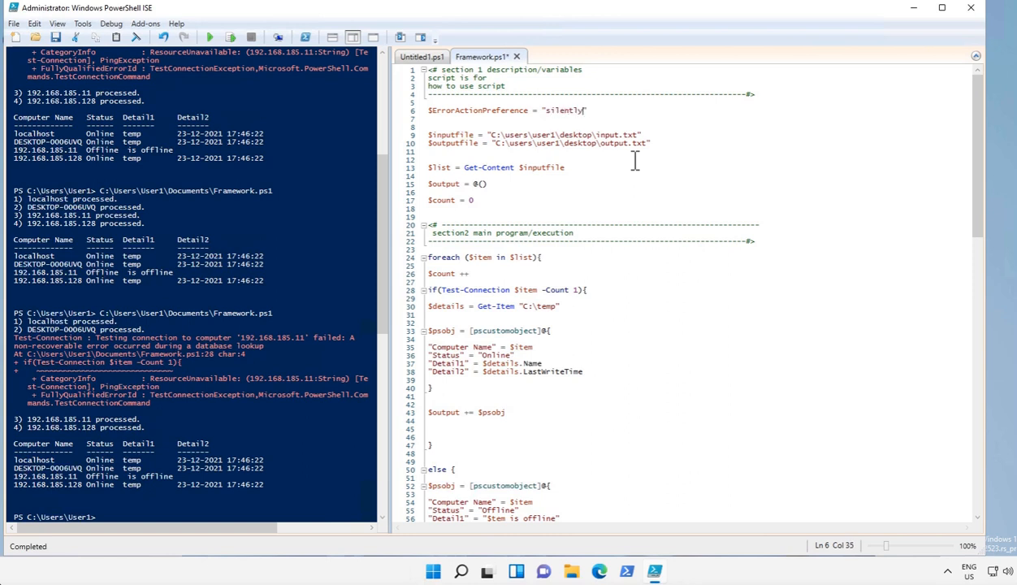
- Change the error preference on line 6 from "inquire" to "silentlycontinue"
text(con)
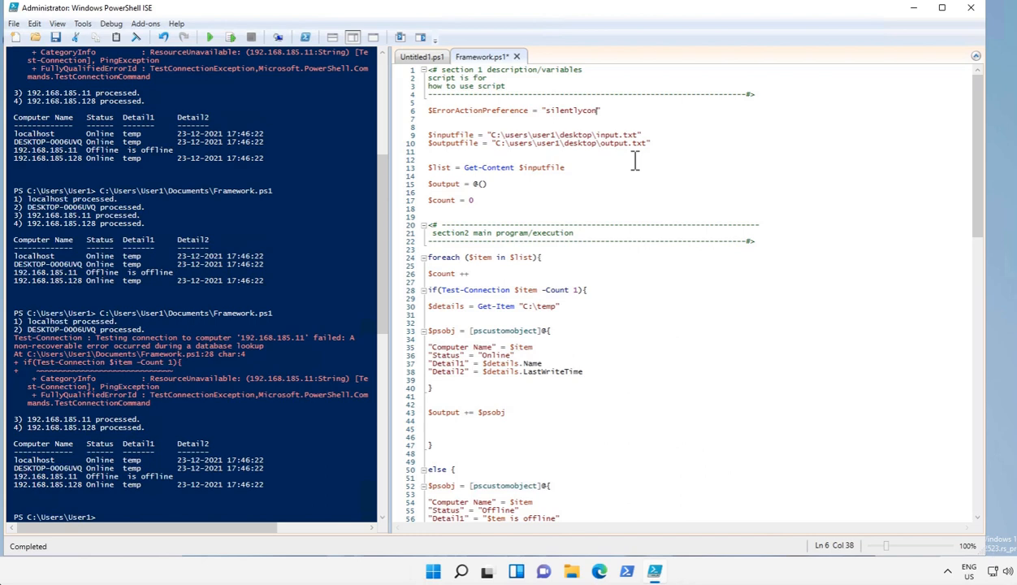
text(tinue)
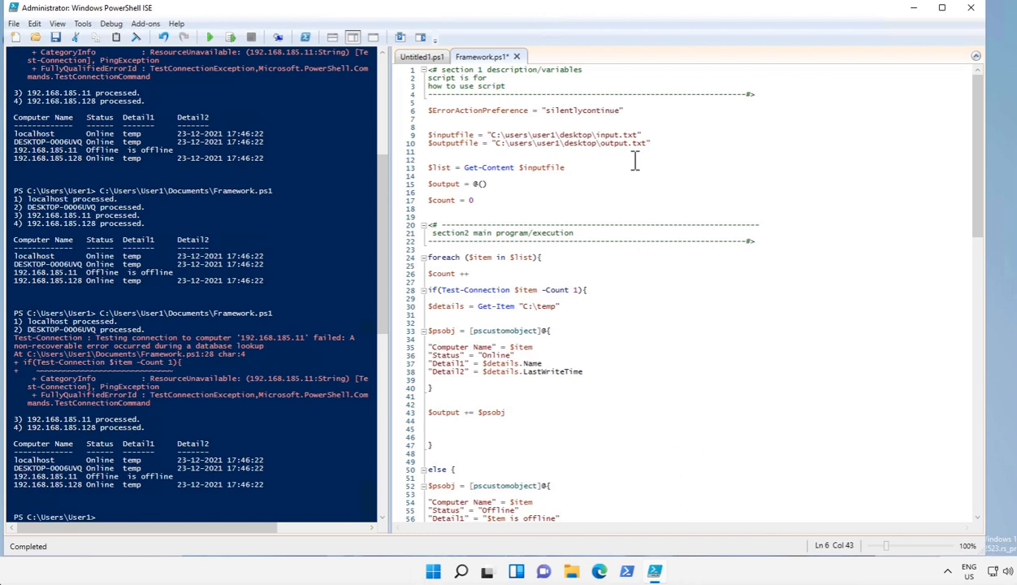
click(489, 183)
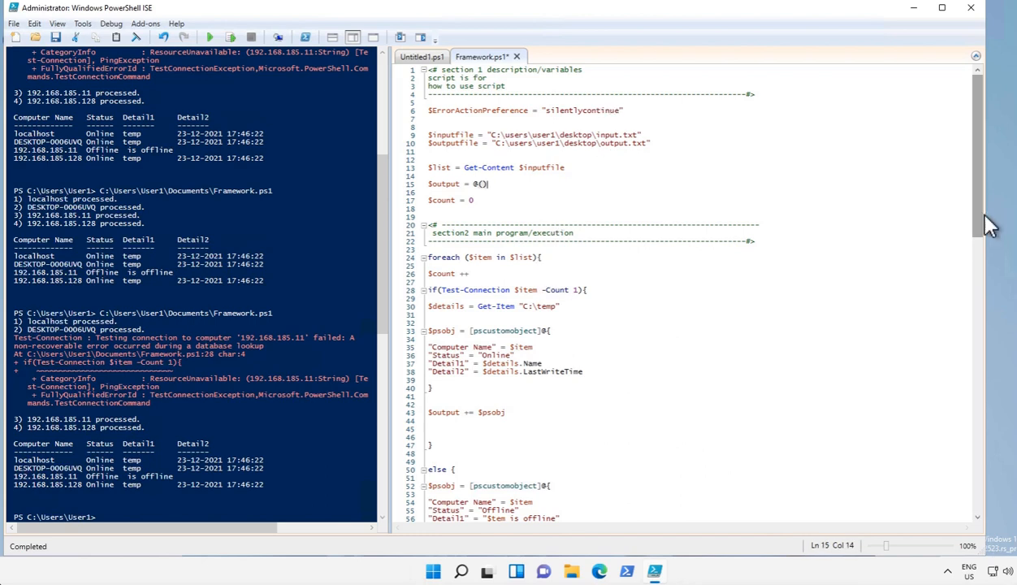
scroll(down, 3)
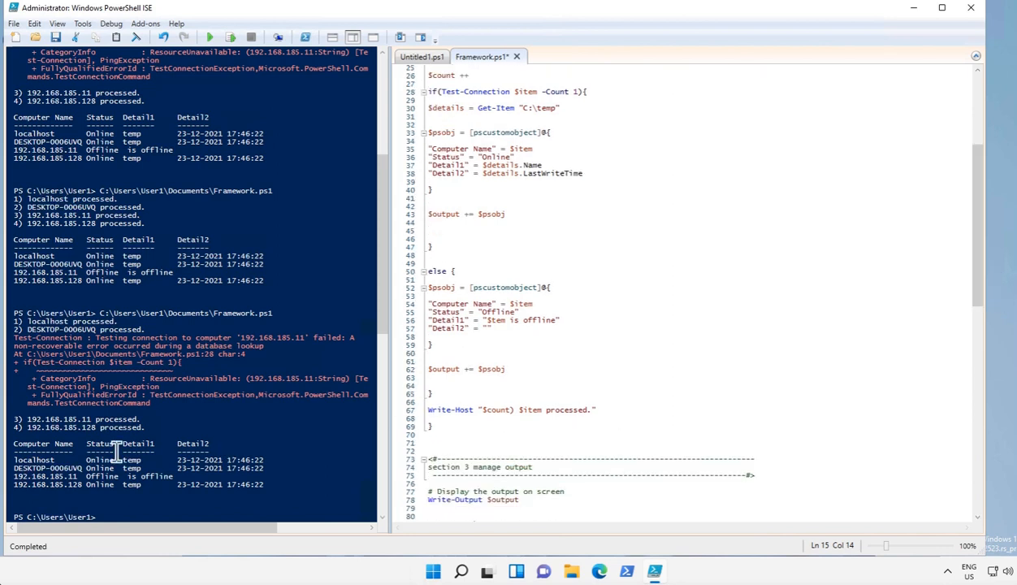
mouse_move(609, 417)
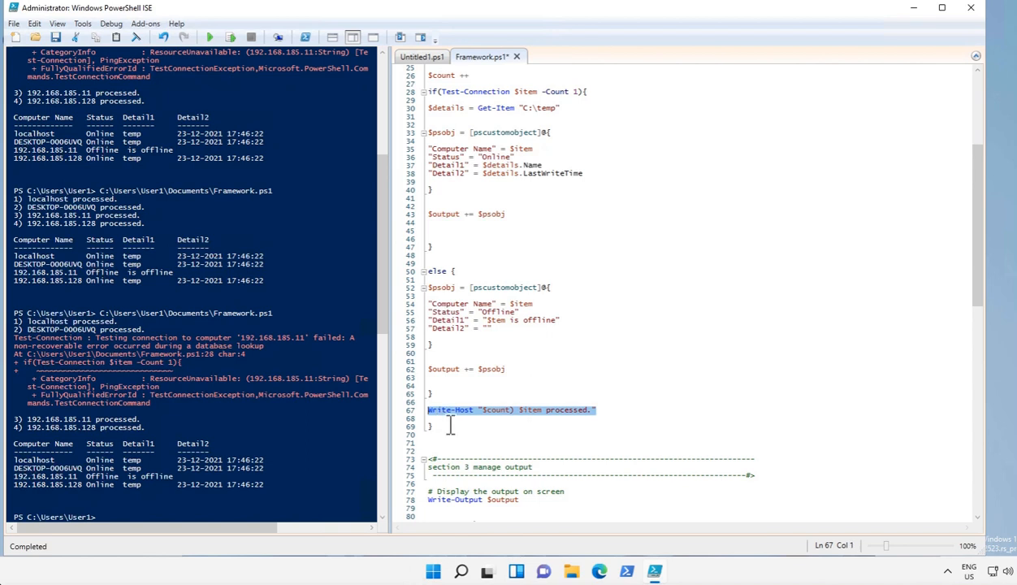
mouse_move(457, 270)
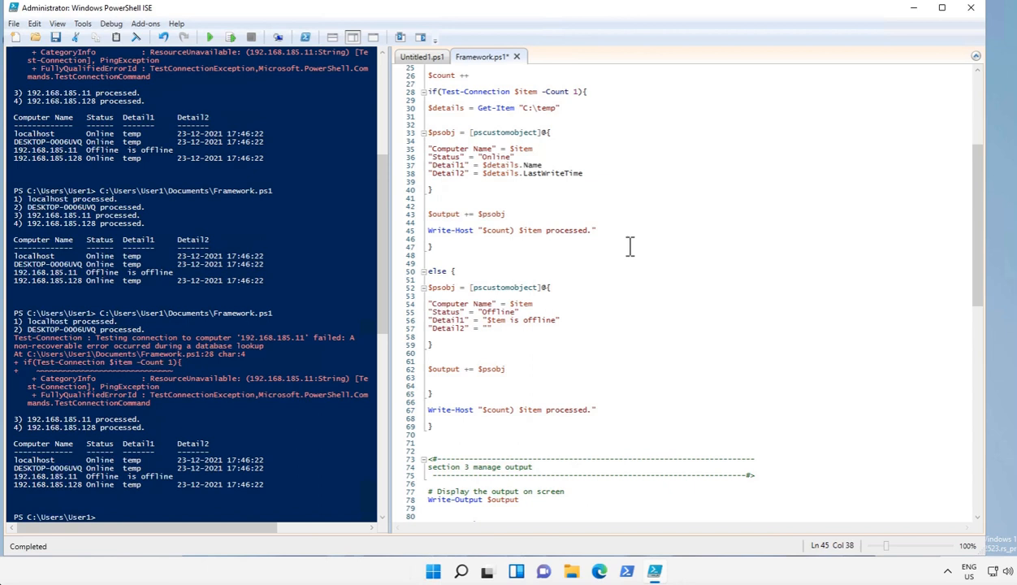
- Add -ForegroundColor Green to the processed message and -ForegroundColor Red to the offline message
text(-ForegroundColor)
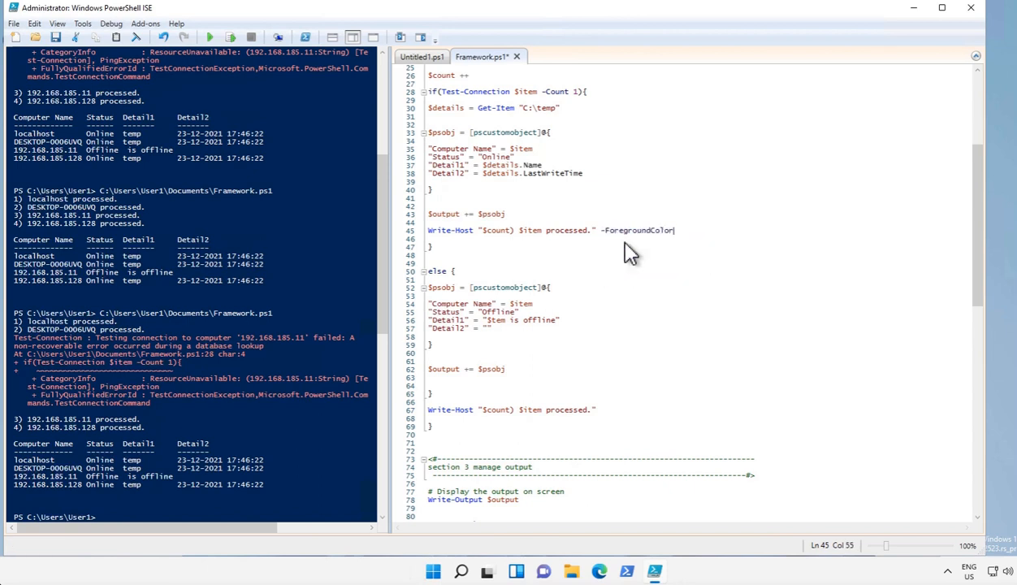
text(Green)
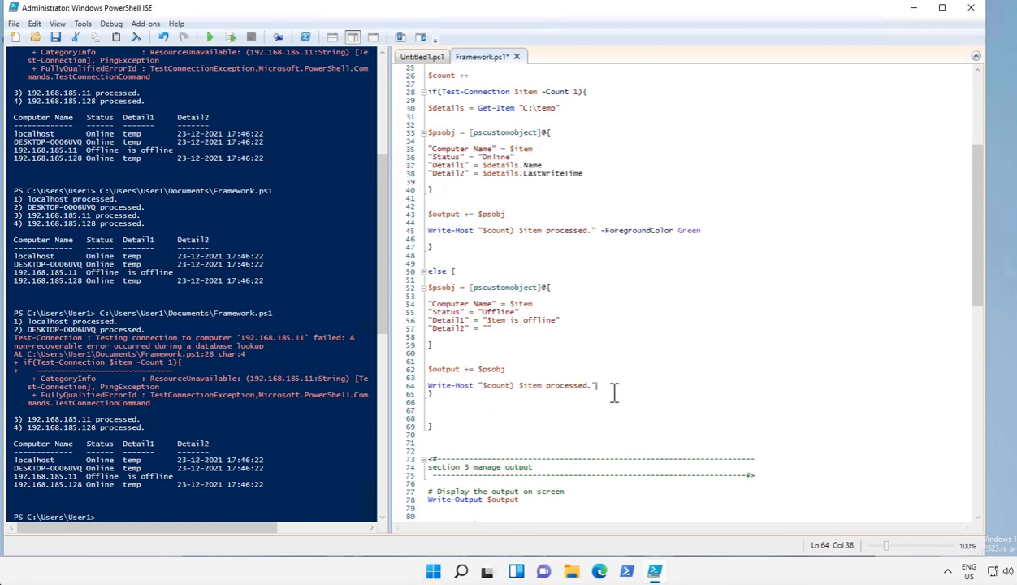
text(-ForegroundColor)
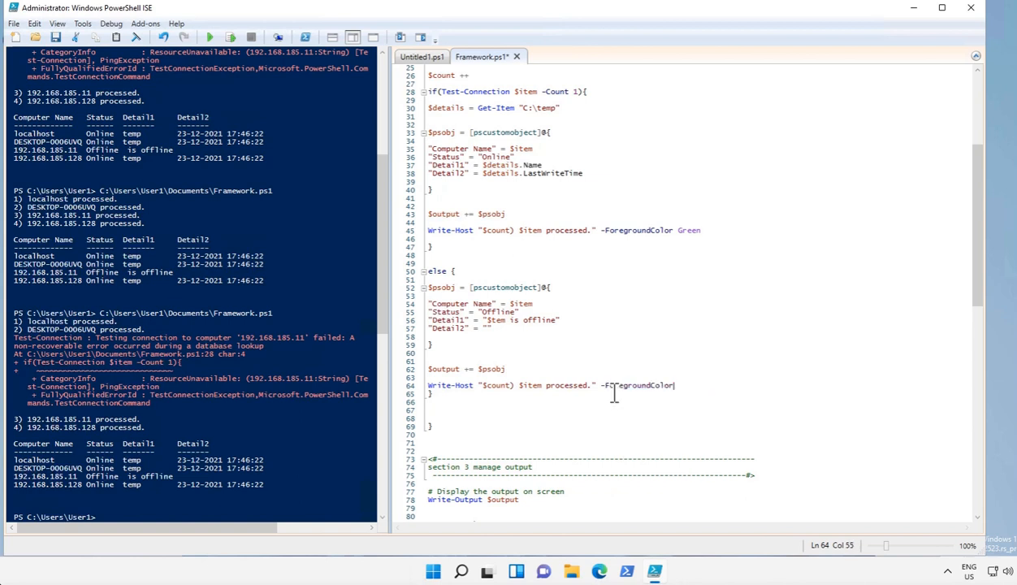
text(Red)
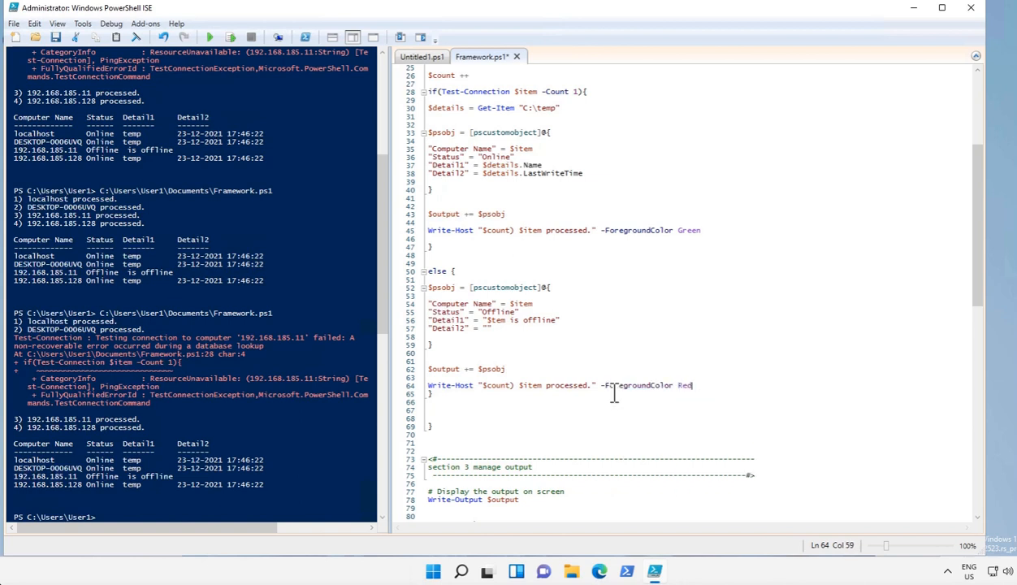
double_click(568, 385)
text(is not reachabl)
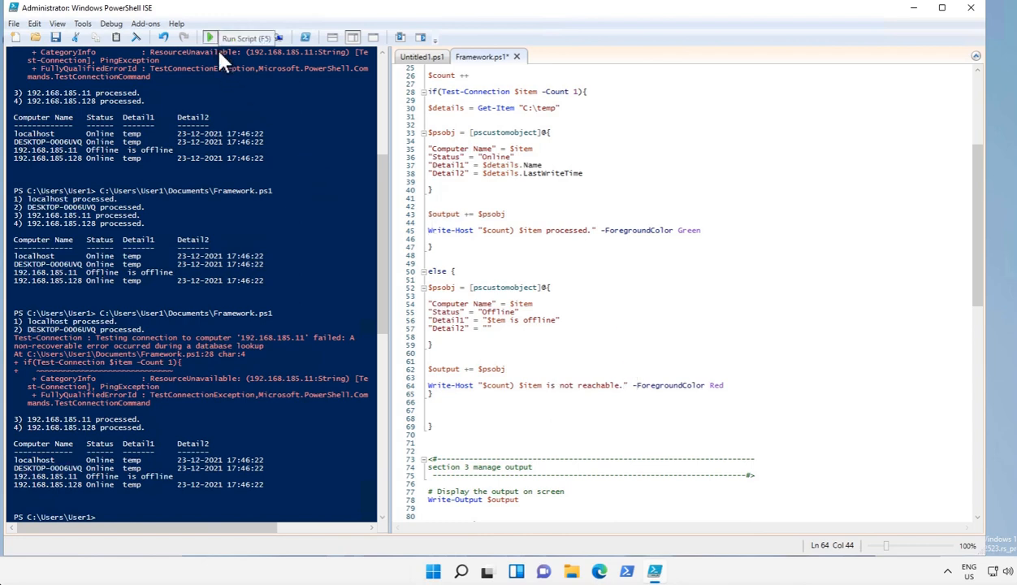
- Run the updated script, check the red 'not reachable' line, and fold the else block
click(246, 37)
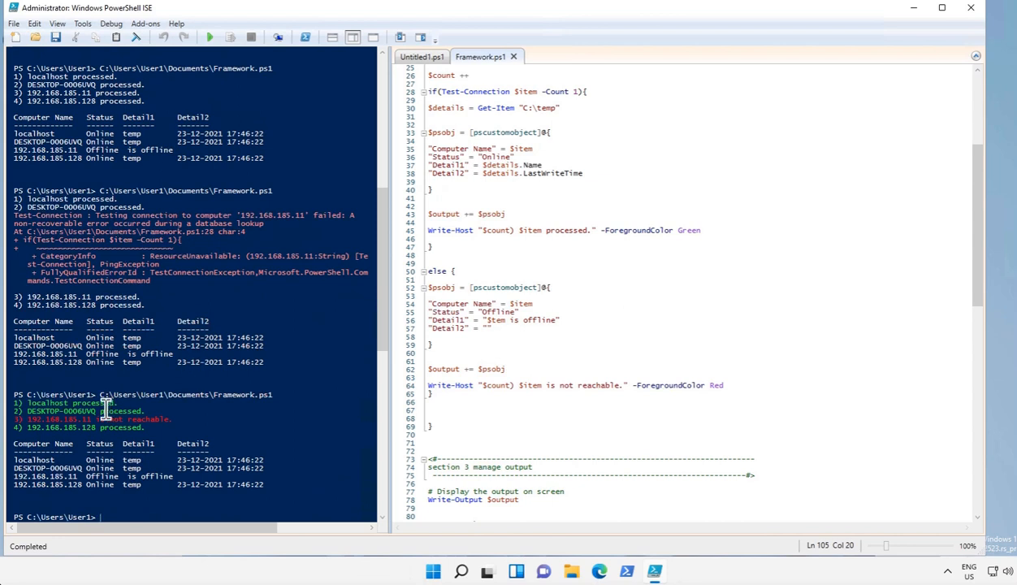
mouse_move(123, 421)
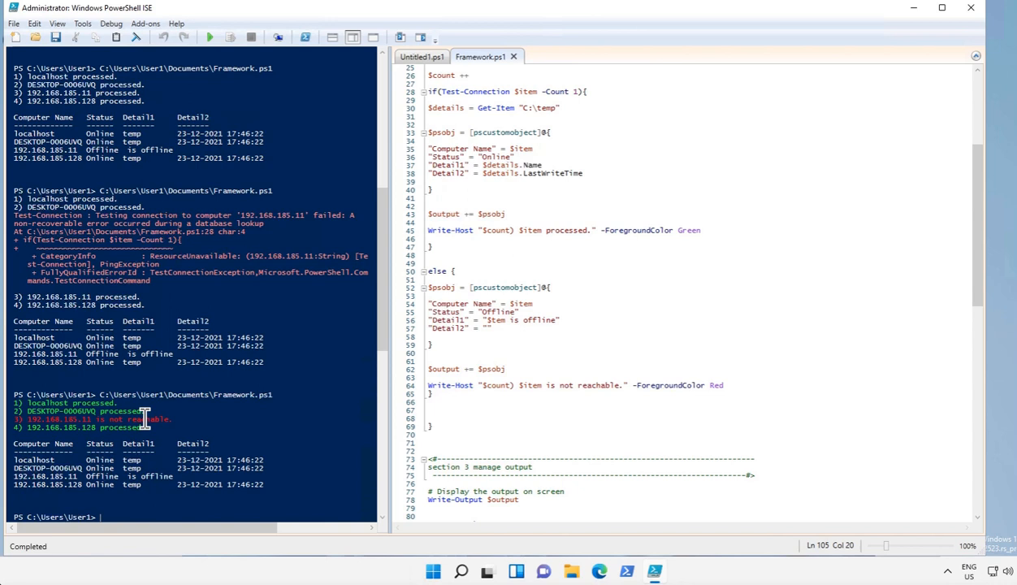
mouse_move(94, 427)
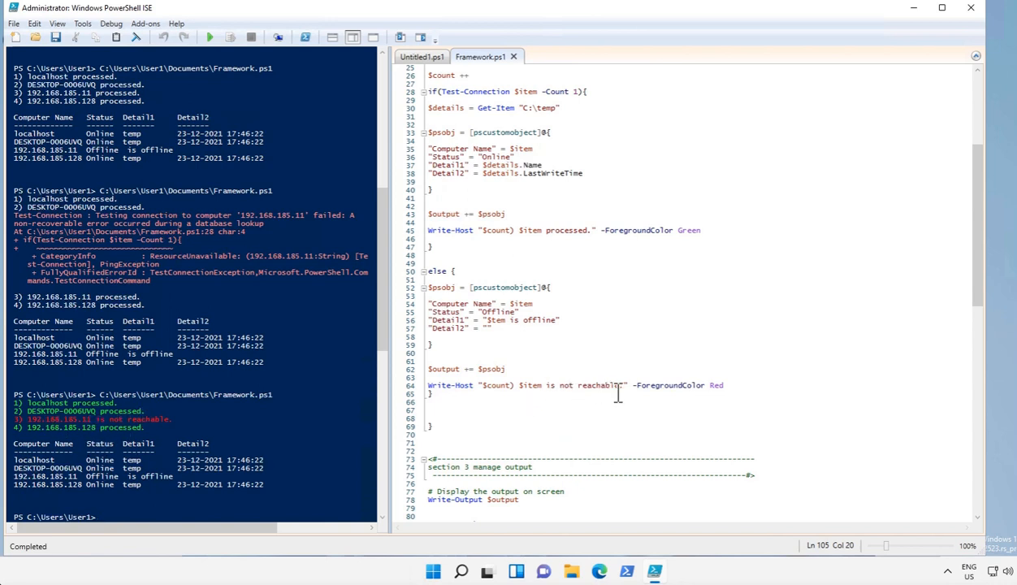
double_click(589, 385)
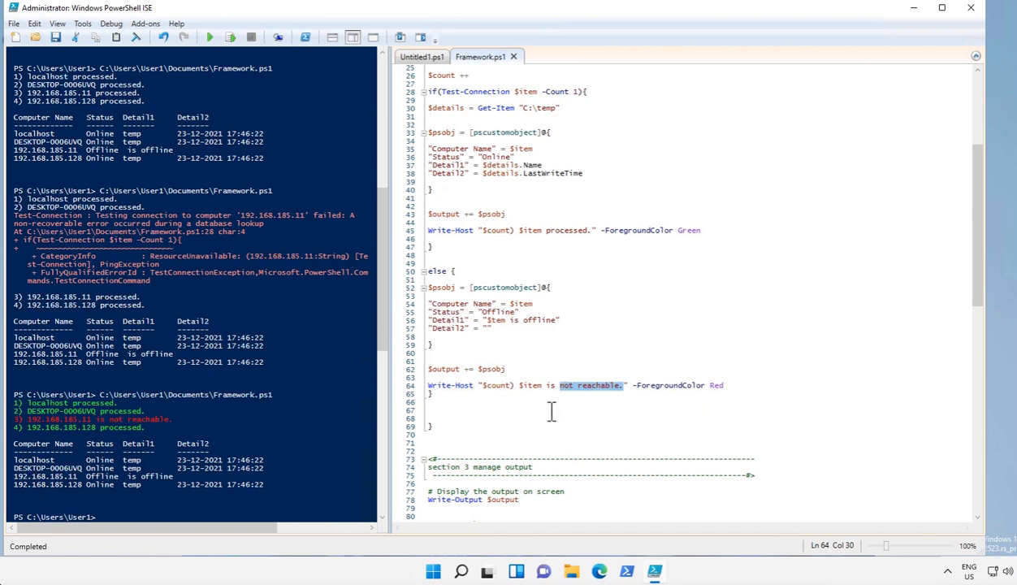
click(901, 297)
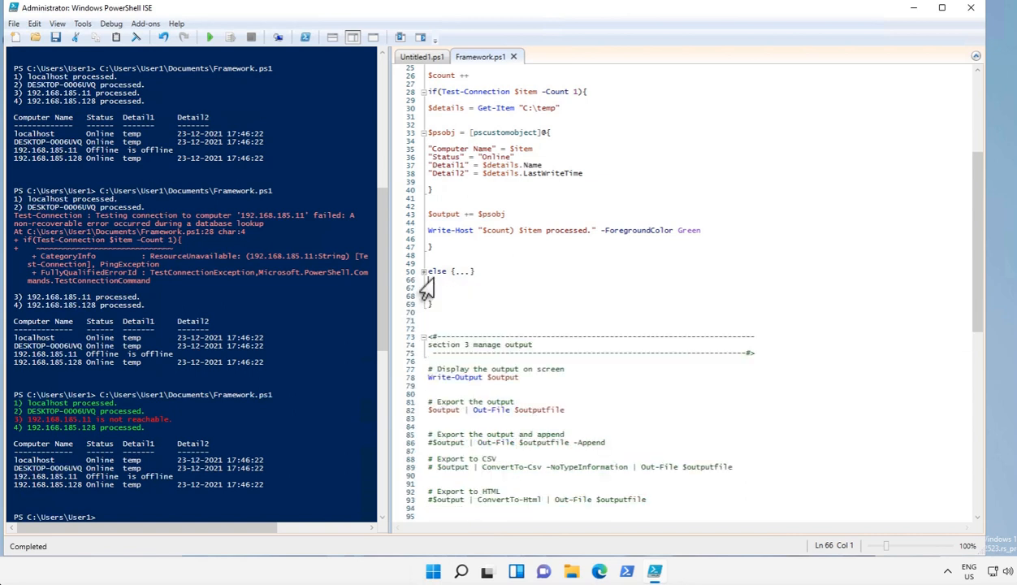
- Fold the if block and highlight the $ErrorActionPreference setting at the top
click(422, 133)
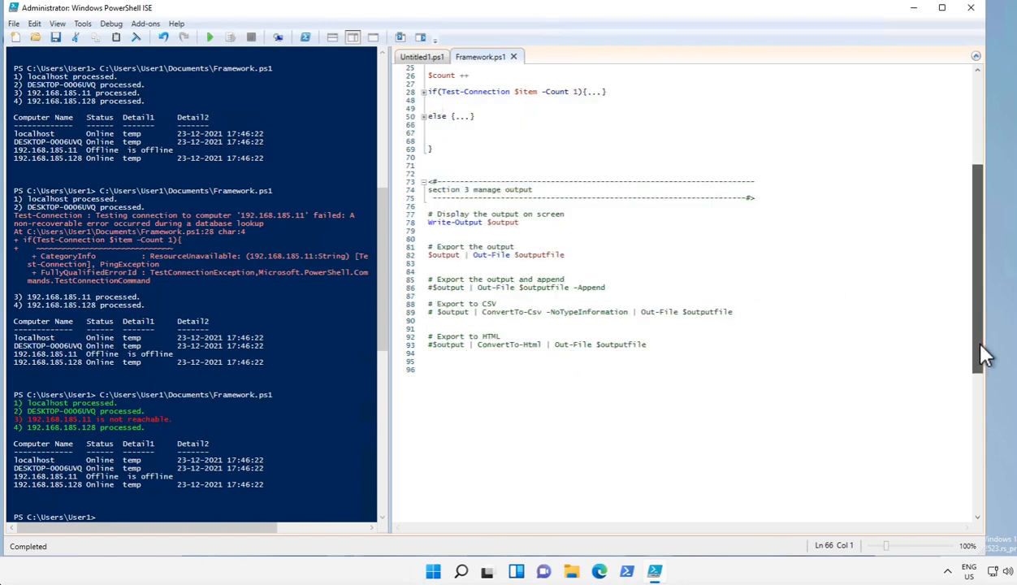
scroll(up, 3)
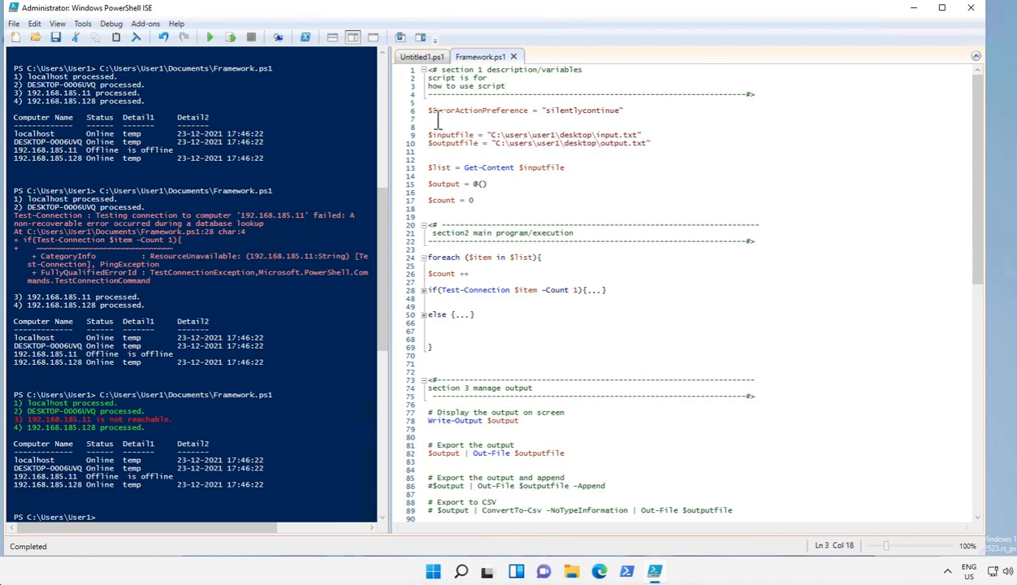
double_click(478, 110)
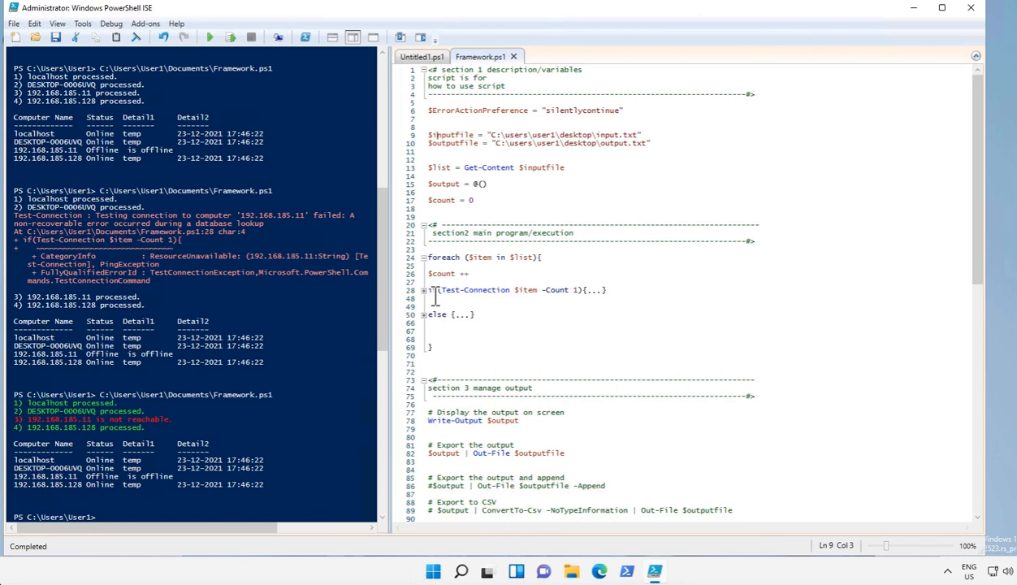
- Highlight the Test-Connection command, then expand and refold the if block
click(422, 257)
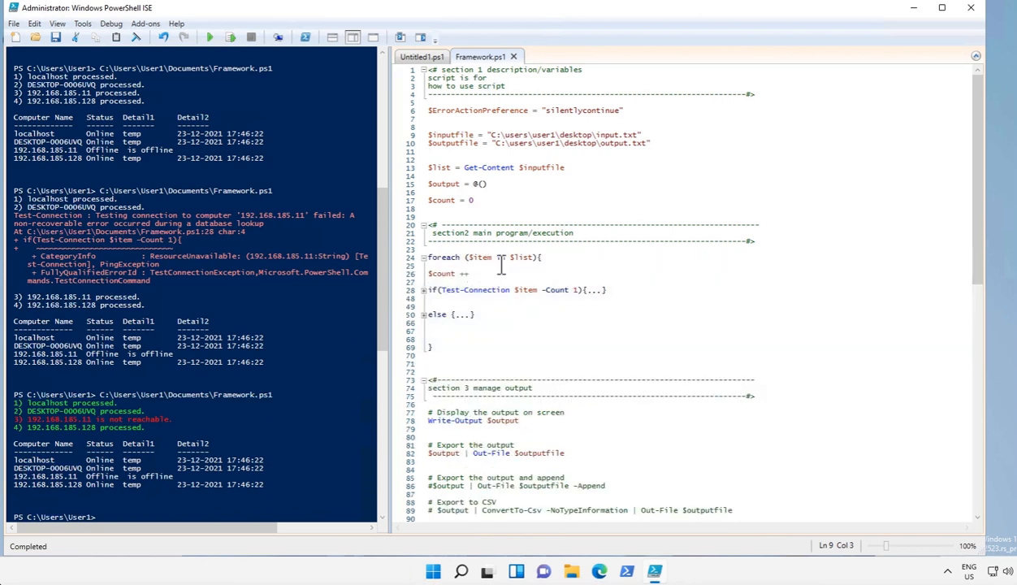
double_click(474, 290)
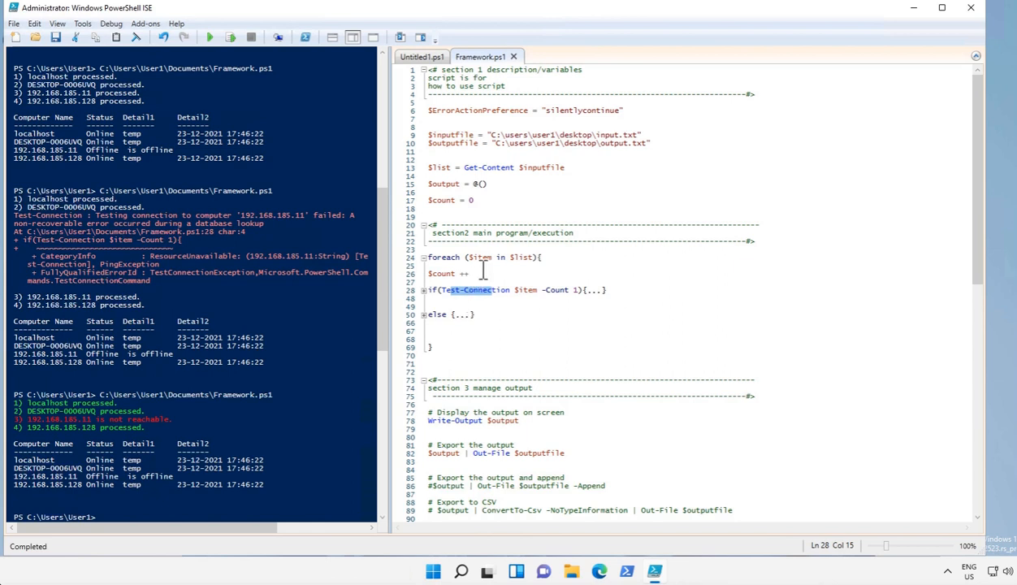
double_click(479, 257)
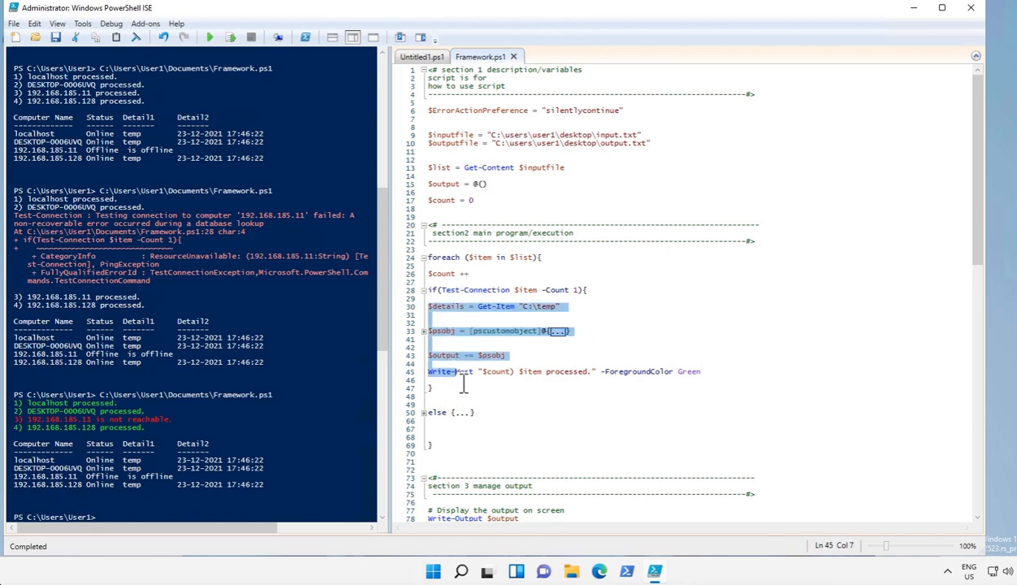
click(422, 290)
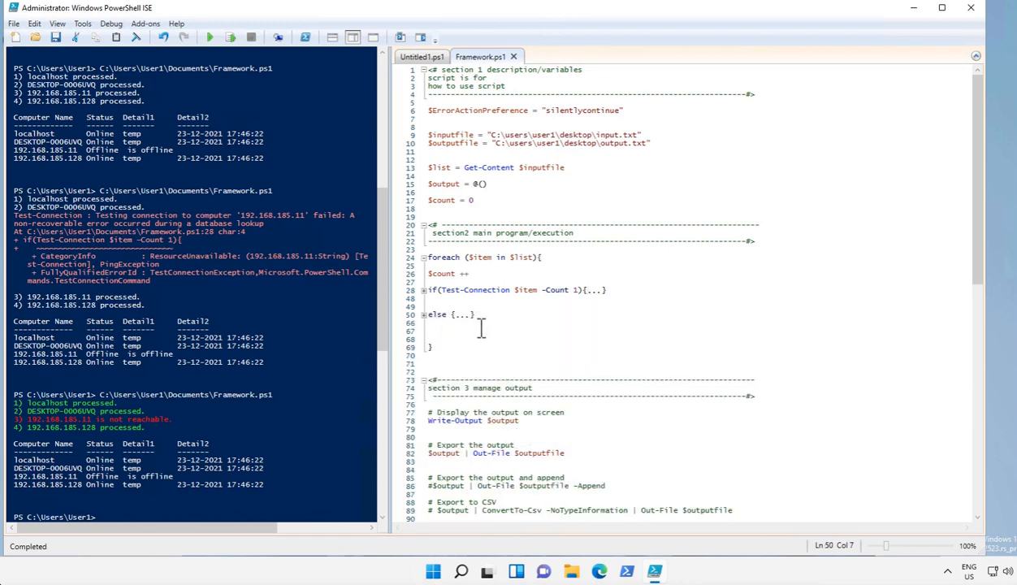
click(524, 428)
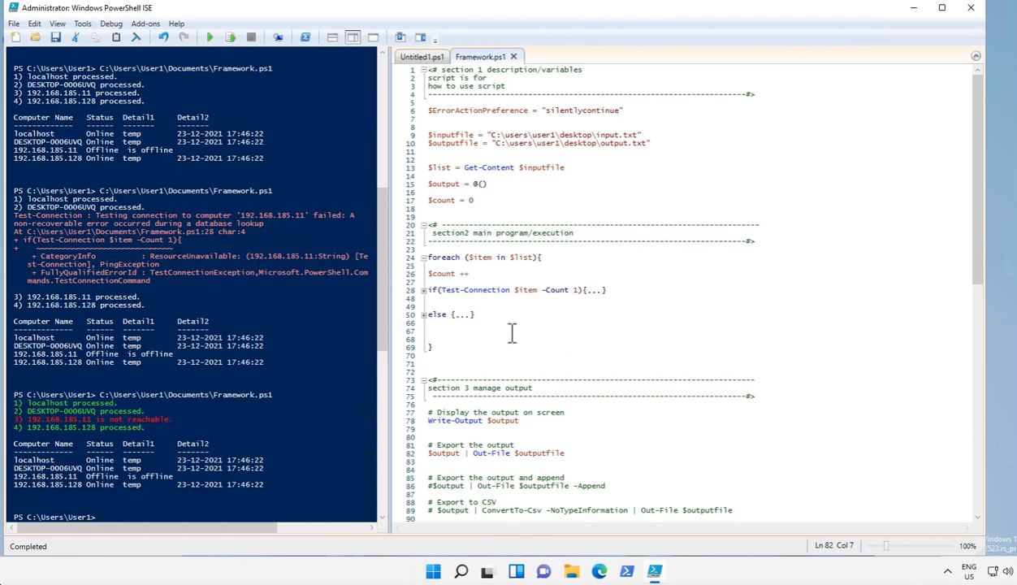
- Place the cursor on the blank line after the else block and click the if block's expand marker
click(518, 345)
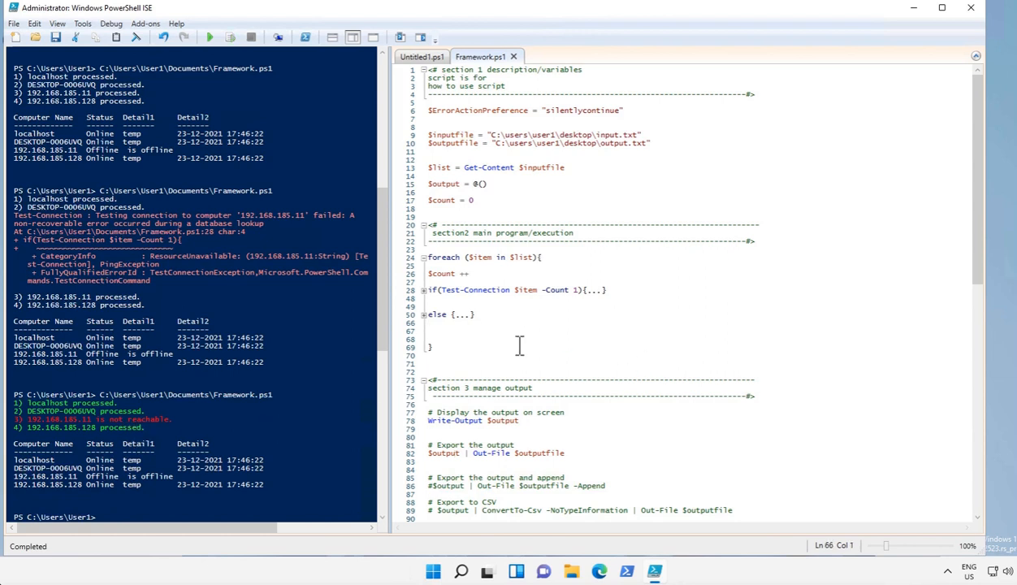
click(428, 322)
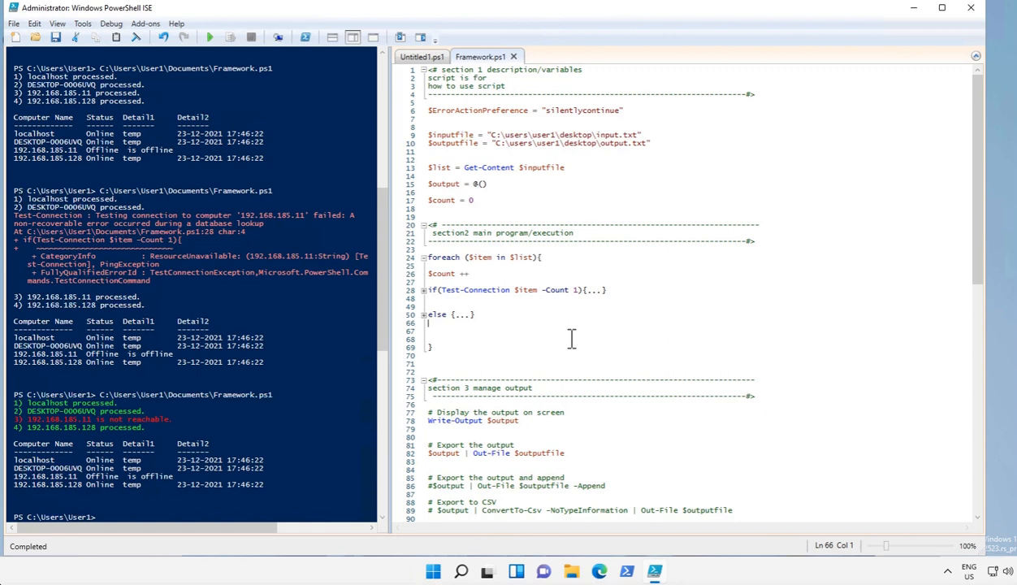
mouse_move(594, 397)
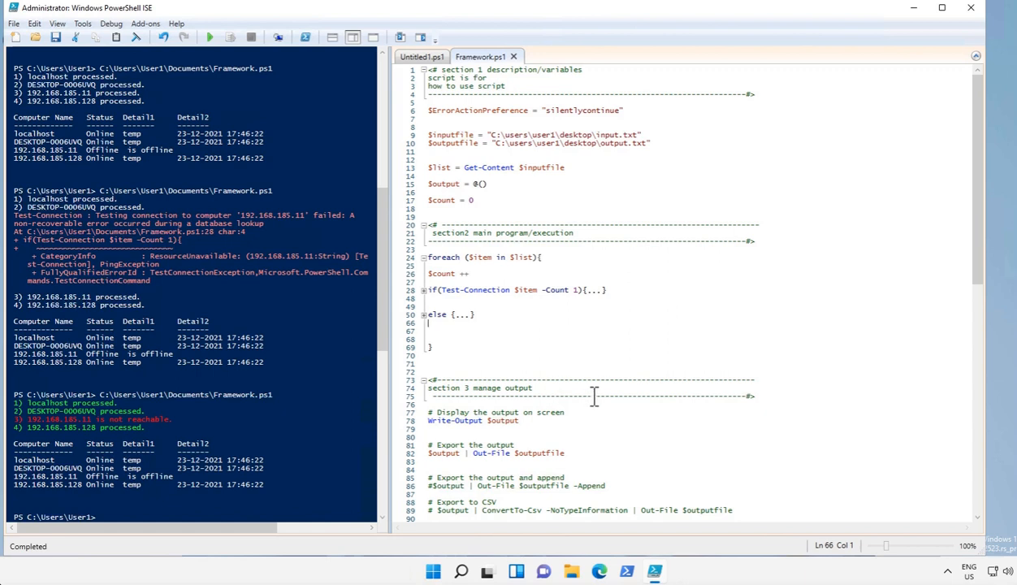
mouse_move(521, 360)
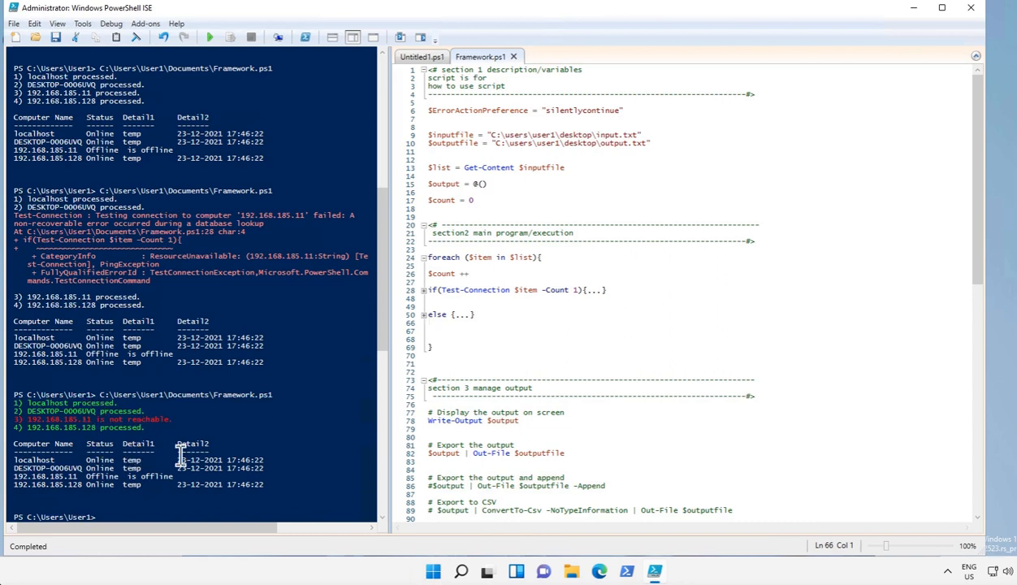
mouse_move(431, 317)
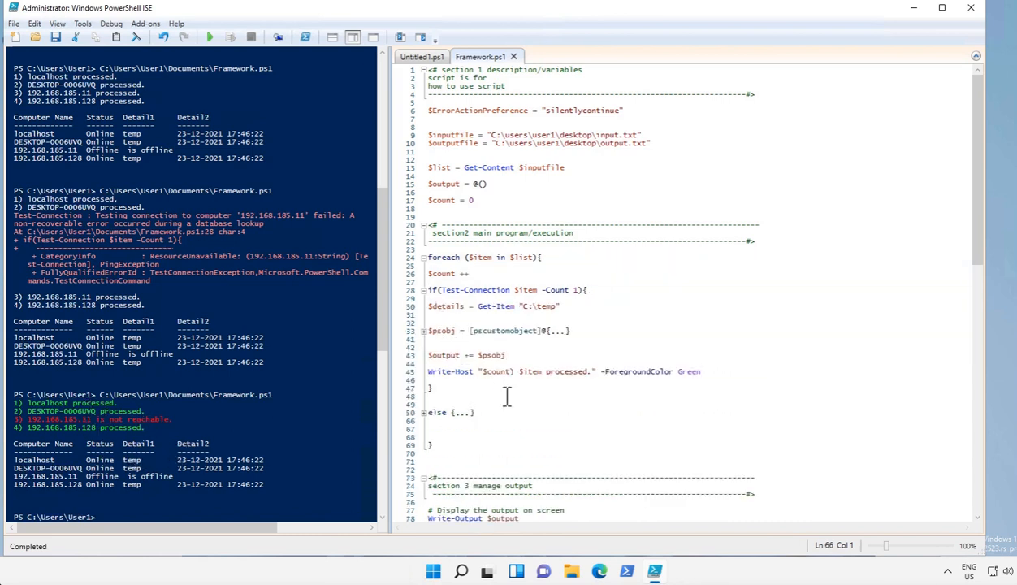
mouse_move(597, 324)
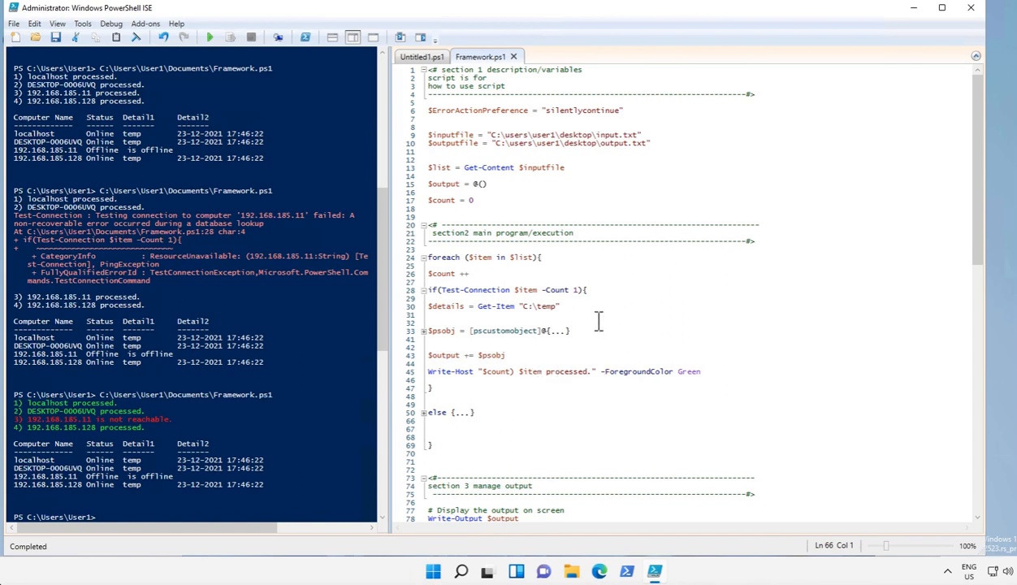
mouse_move(583, 301)
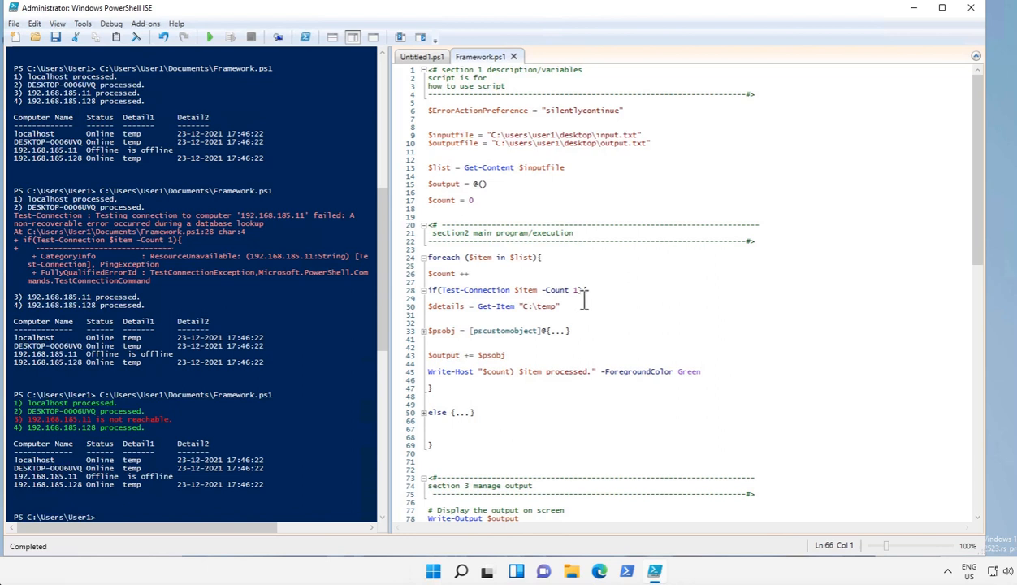